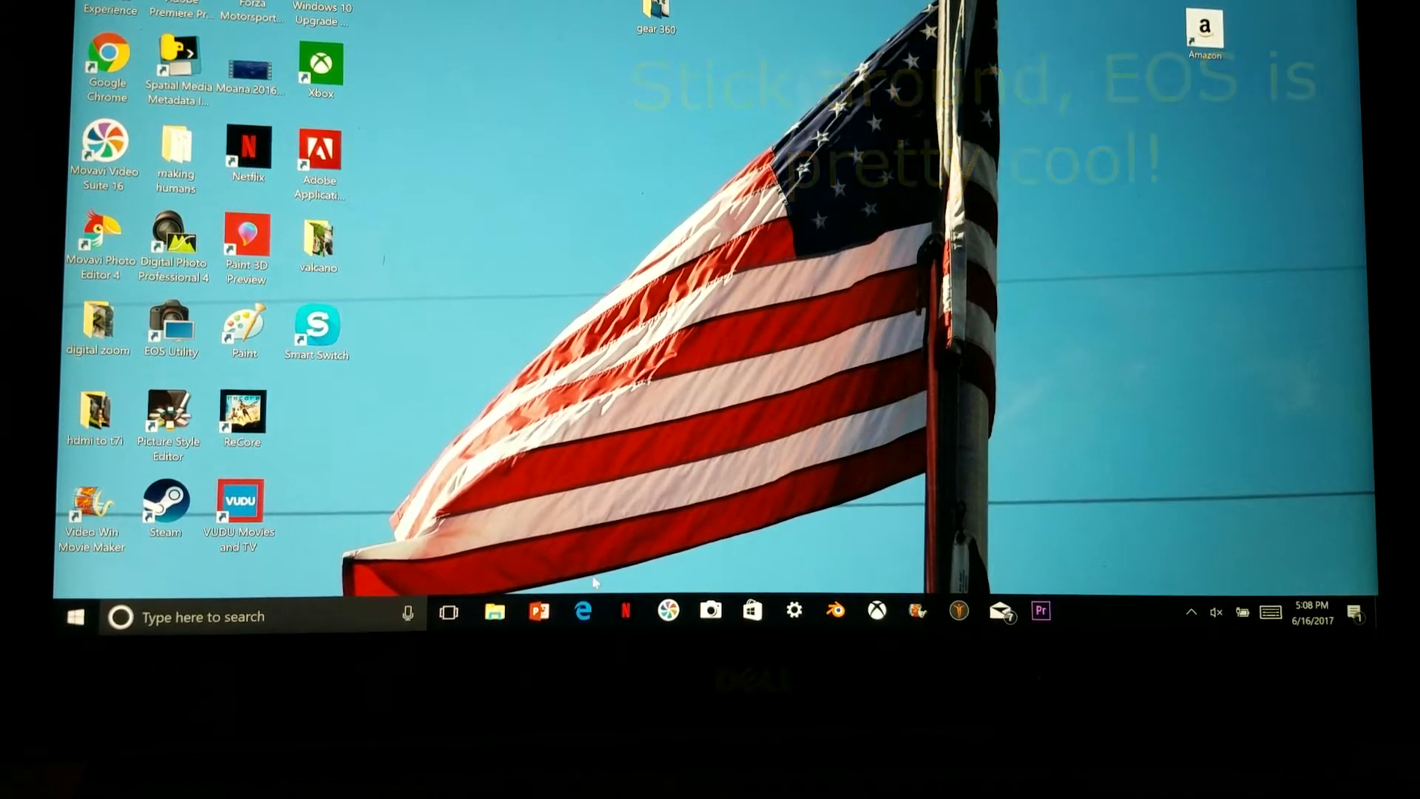
- Search Bing for Canon Windows 10 software and go to the official Canon USA support result
left_click(583, 611)
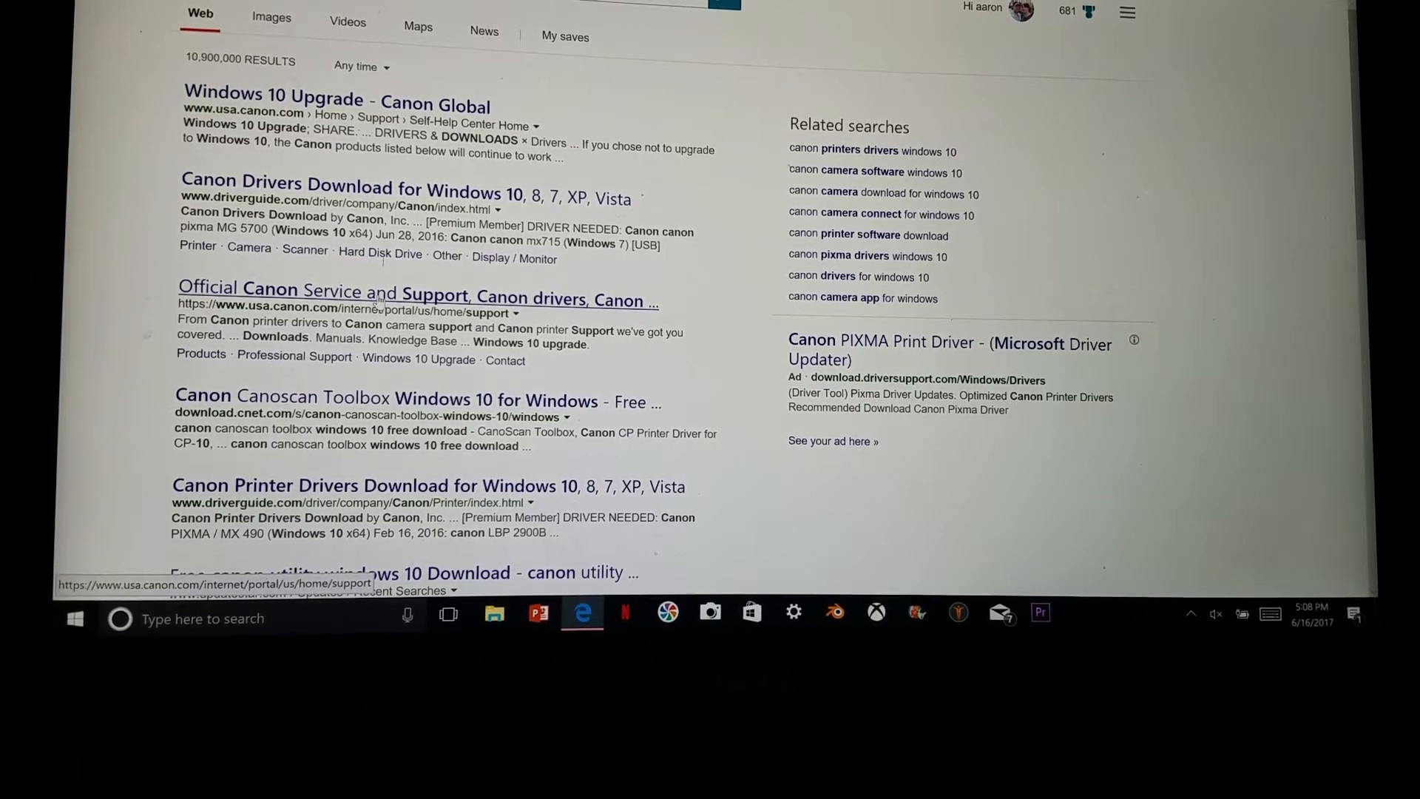
left_click(418, 301)
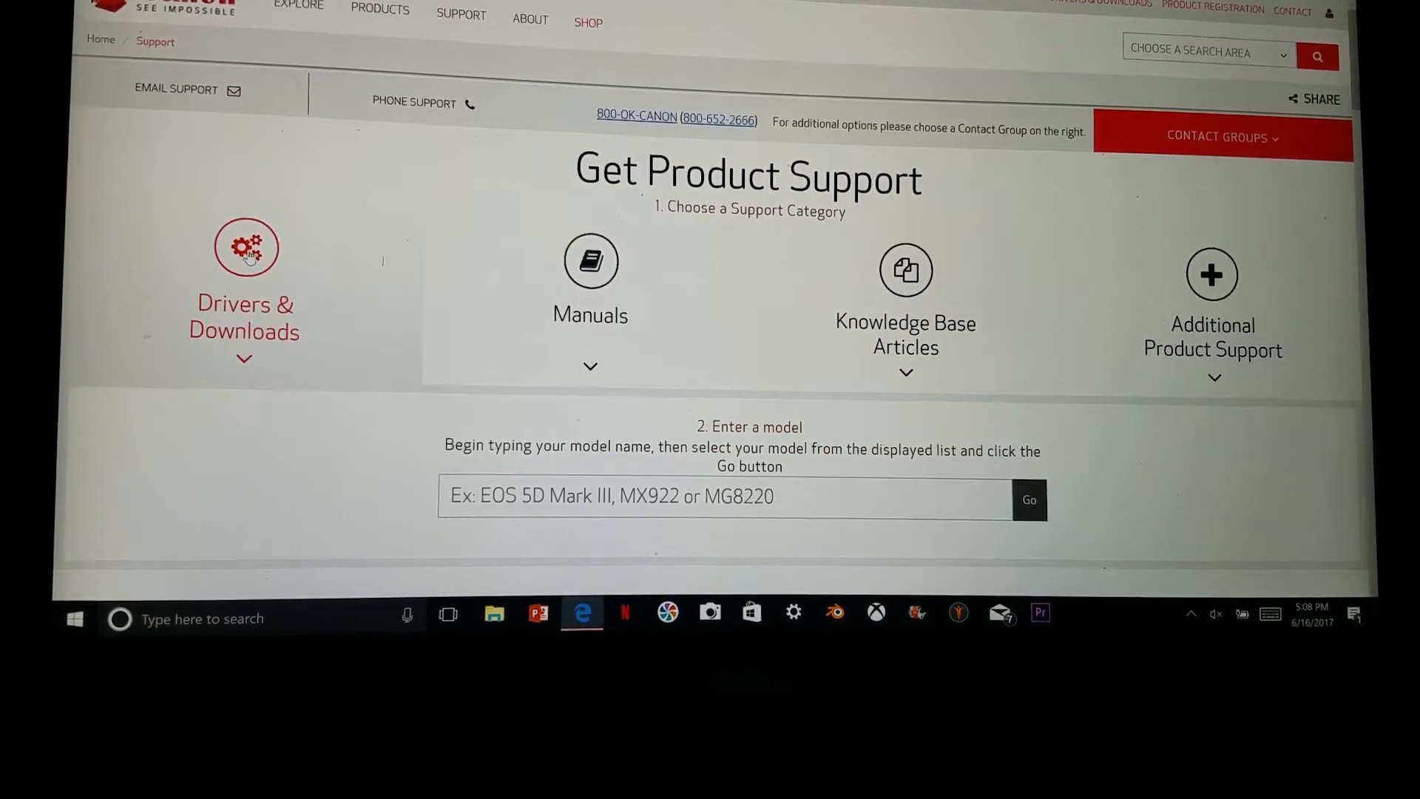
- Enter 'EOS' in the model box and choose EOS Rebel T7i from the suggestions
scroll("down", 3)
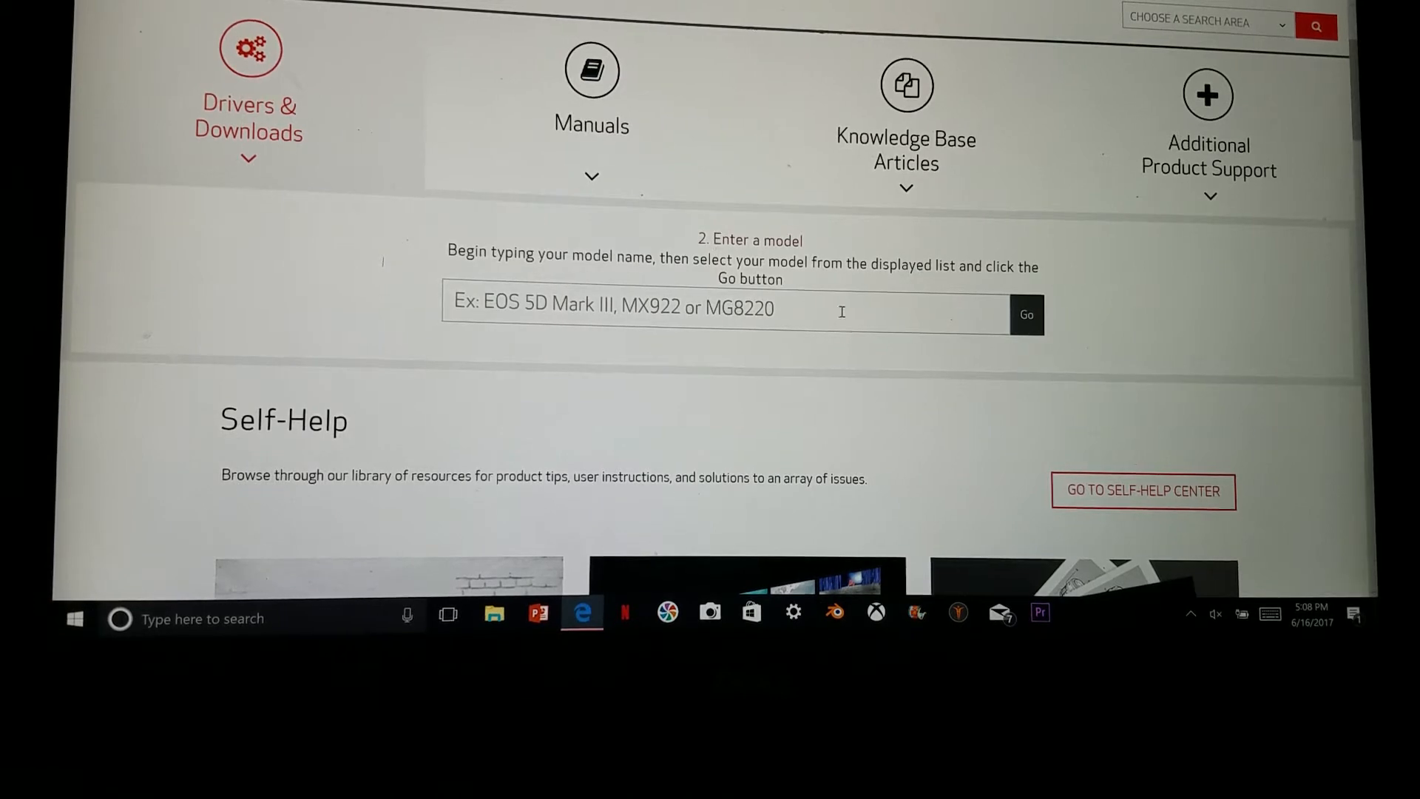
type("EOS")
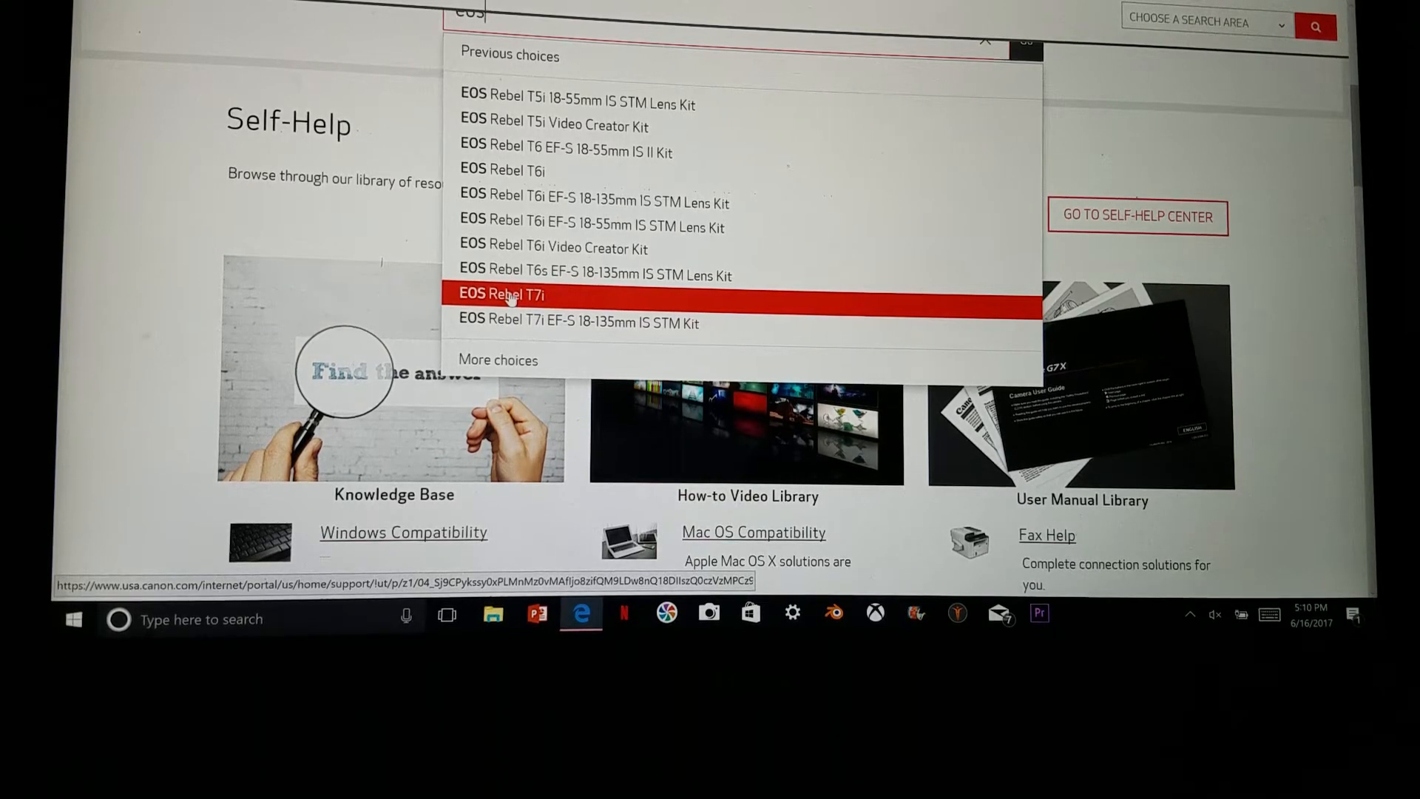
left_click(503, 292)
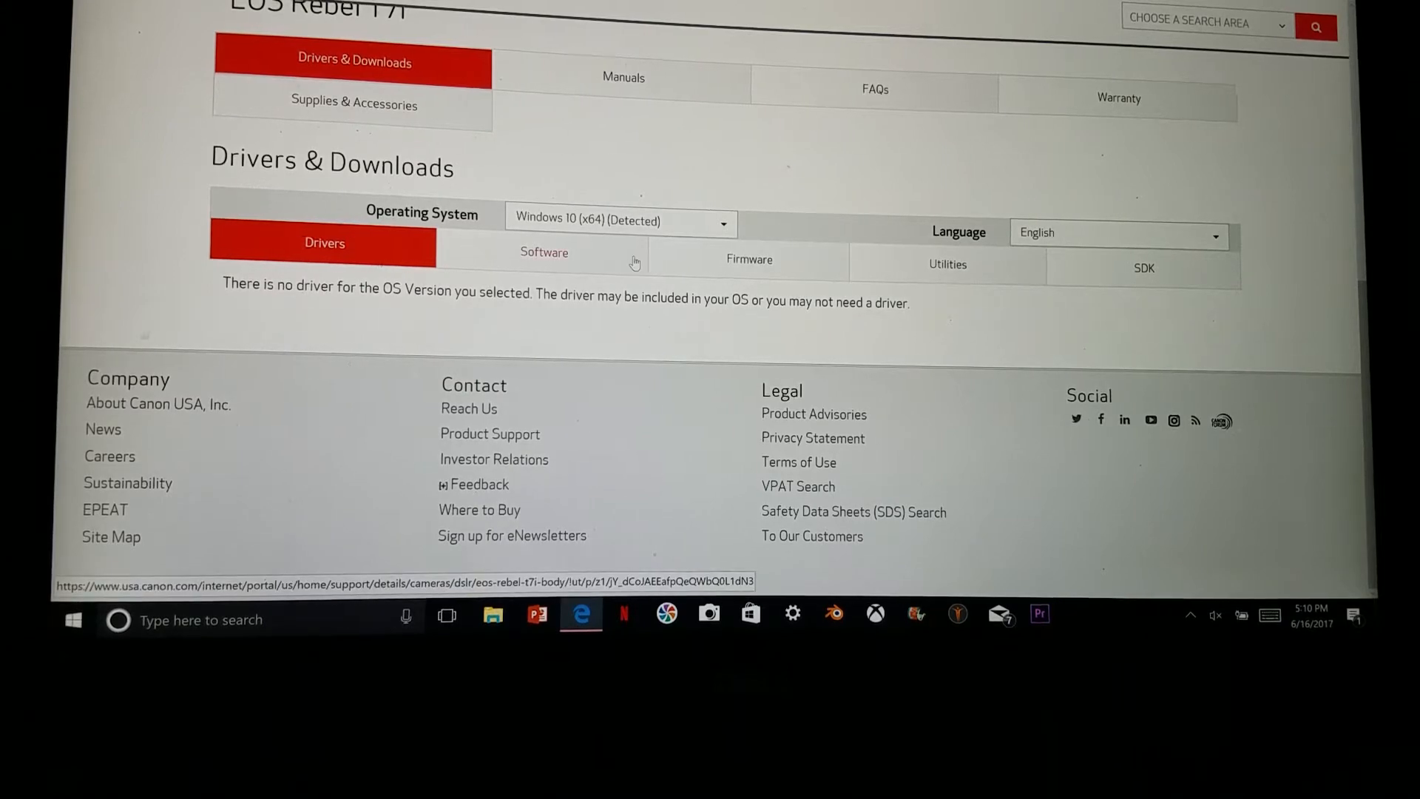
- Show Windows software downloads and expand EOS Digital Solution Disk Software 32.0A to its installer file
left_click(543, 251)
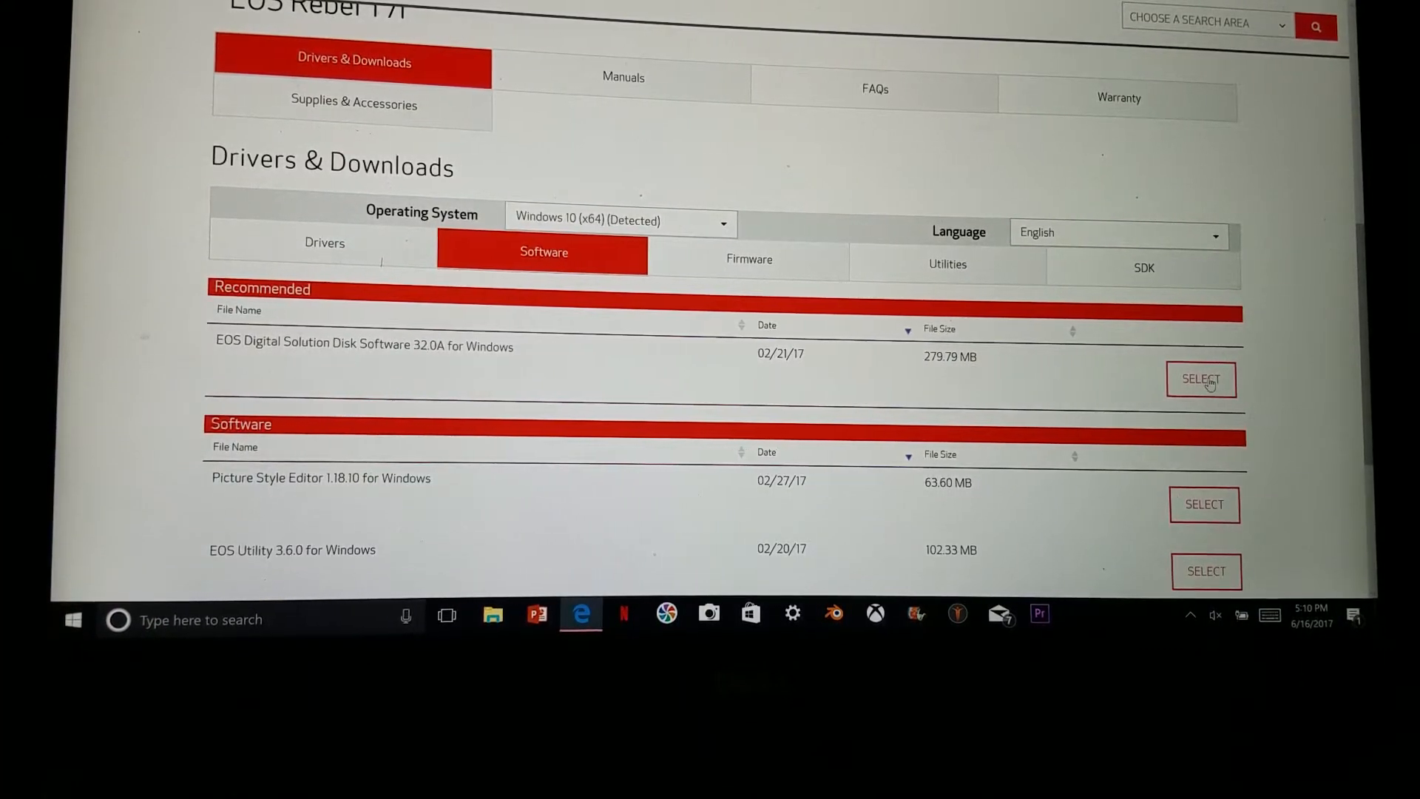
left_click(1200, 379)
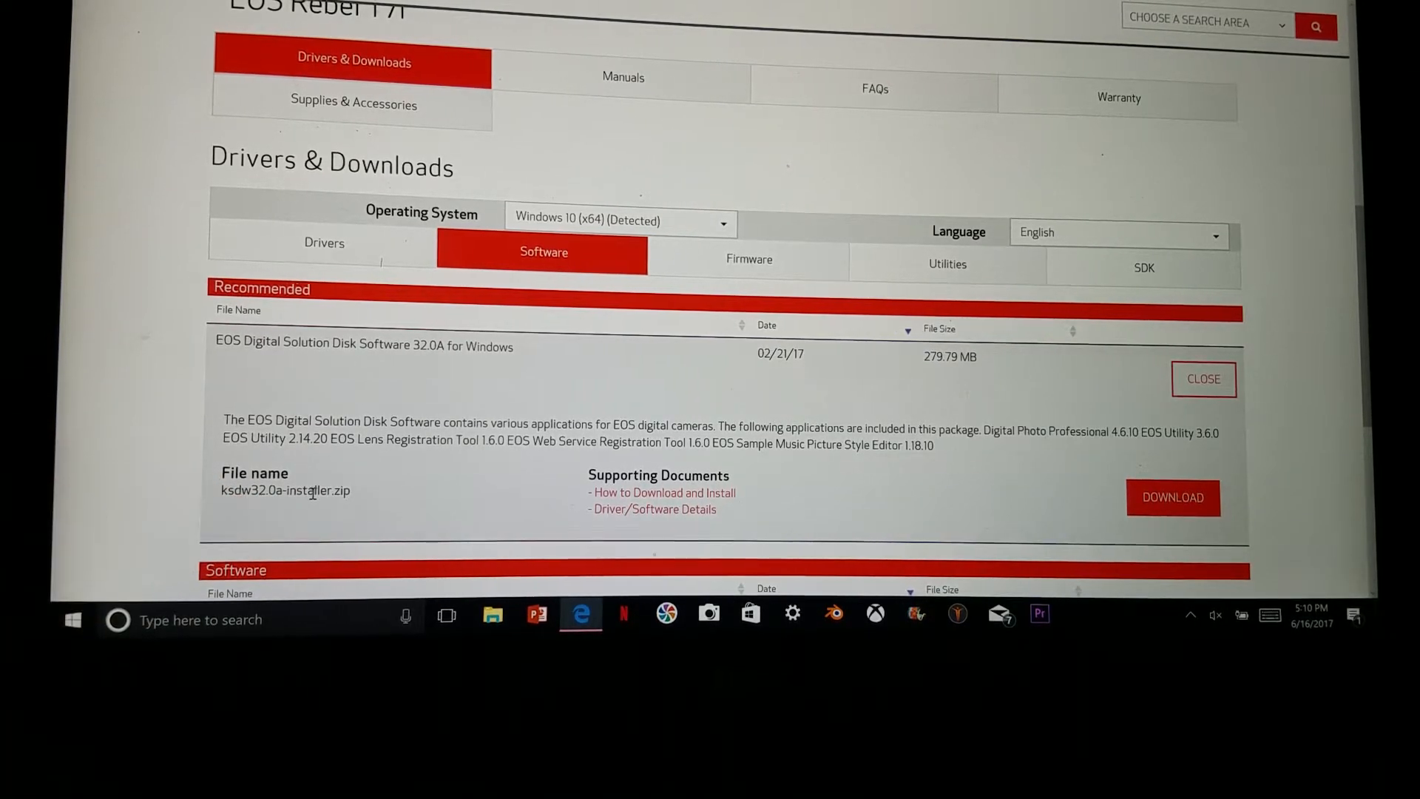
right_click(308, 341)
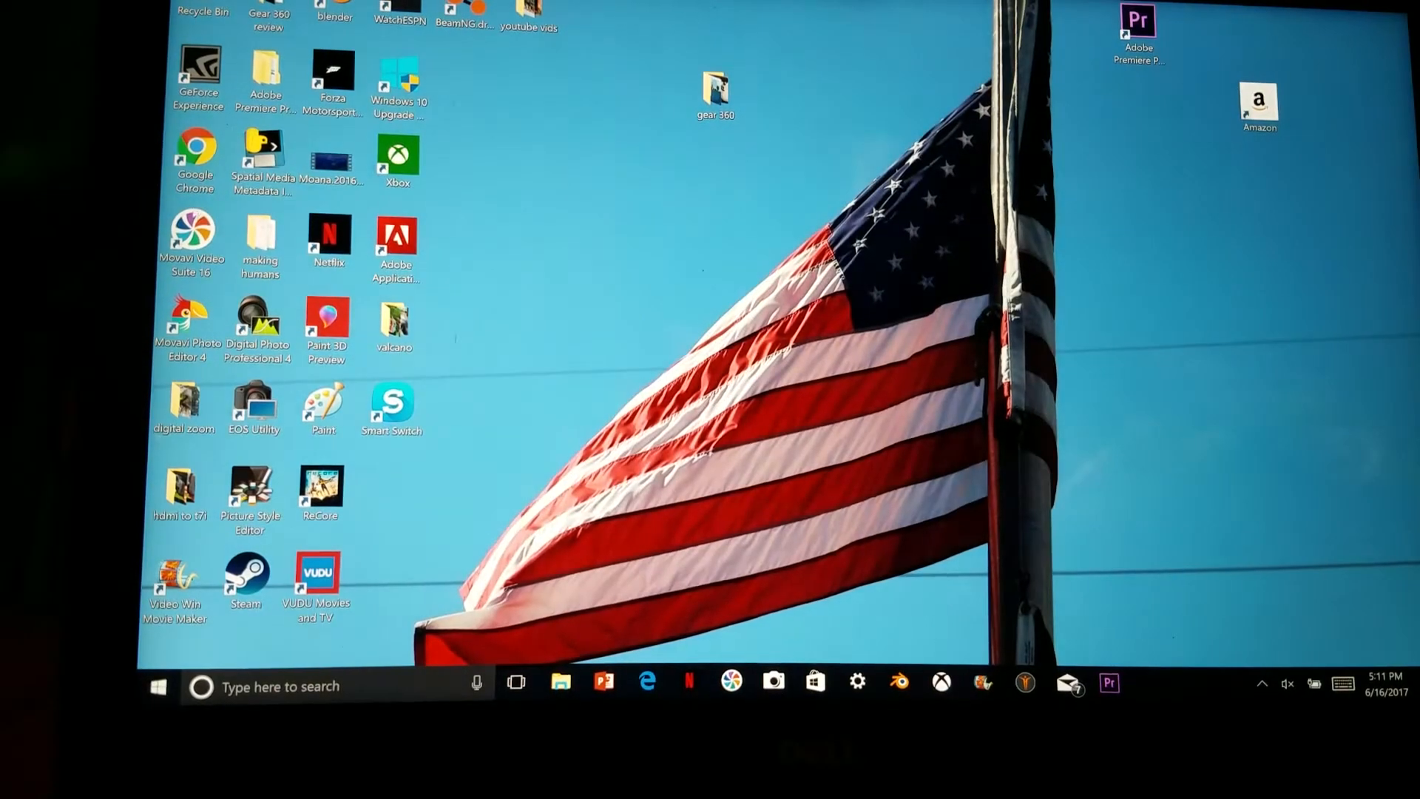
mouse_move(251, 402)
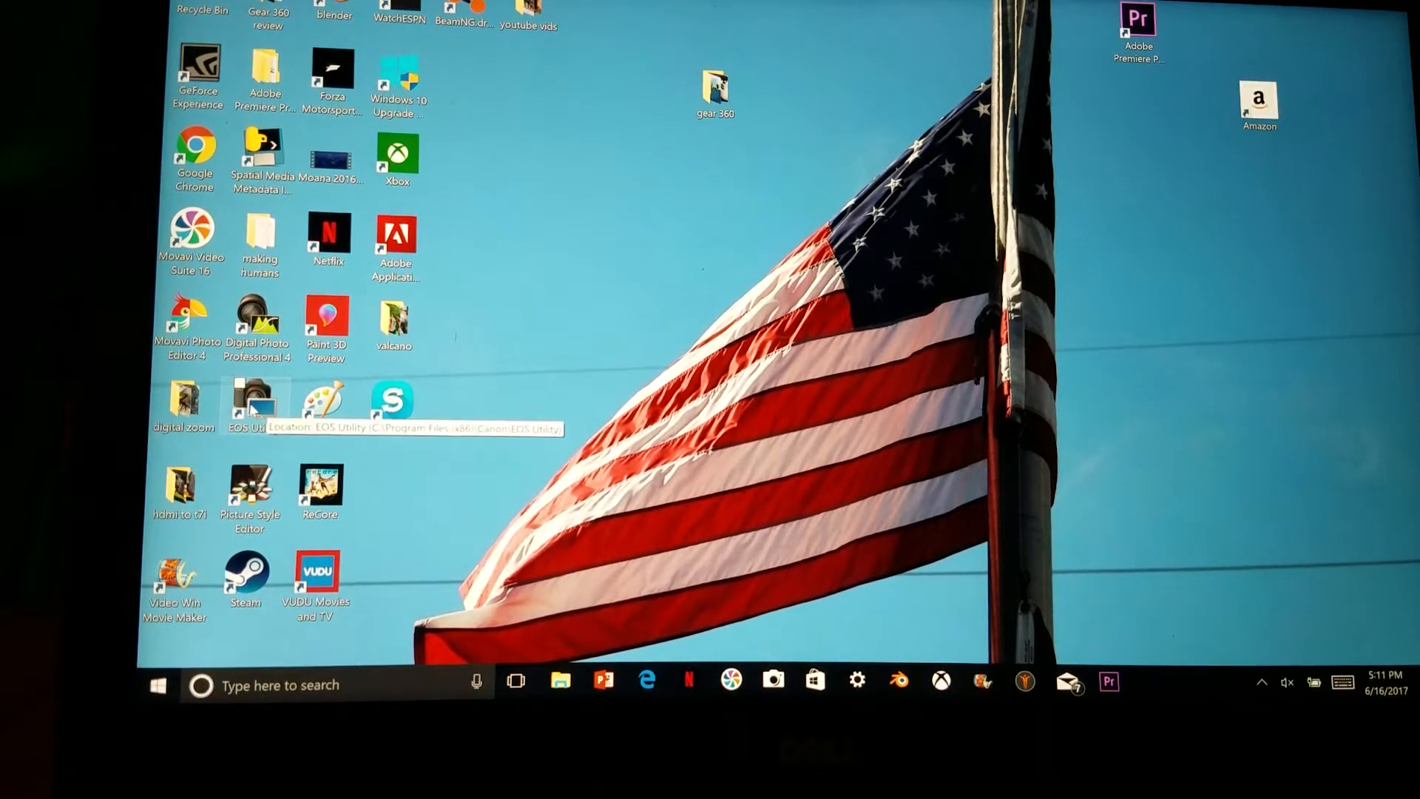
- Launch EOS Utility from its desktop shortcut
double_click(256, 402)
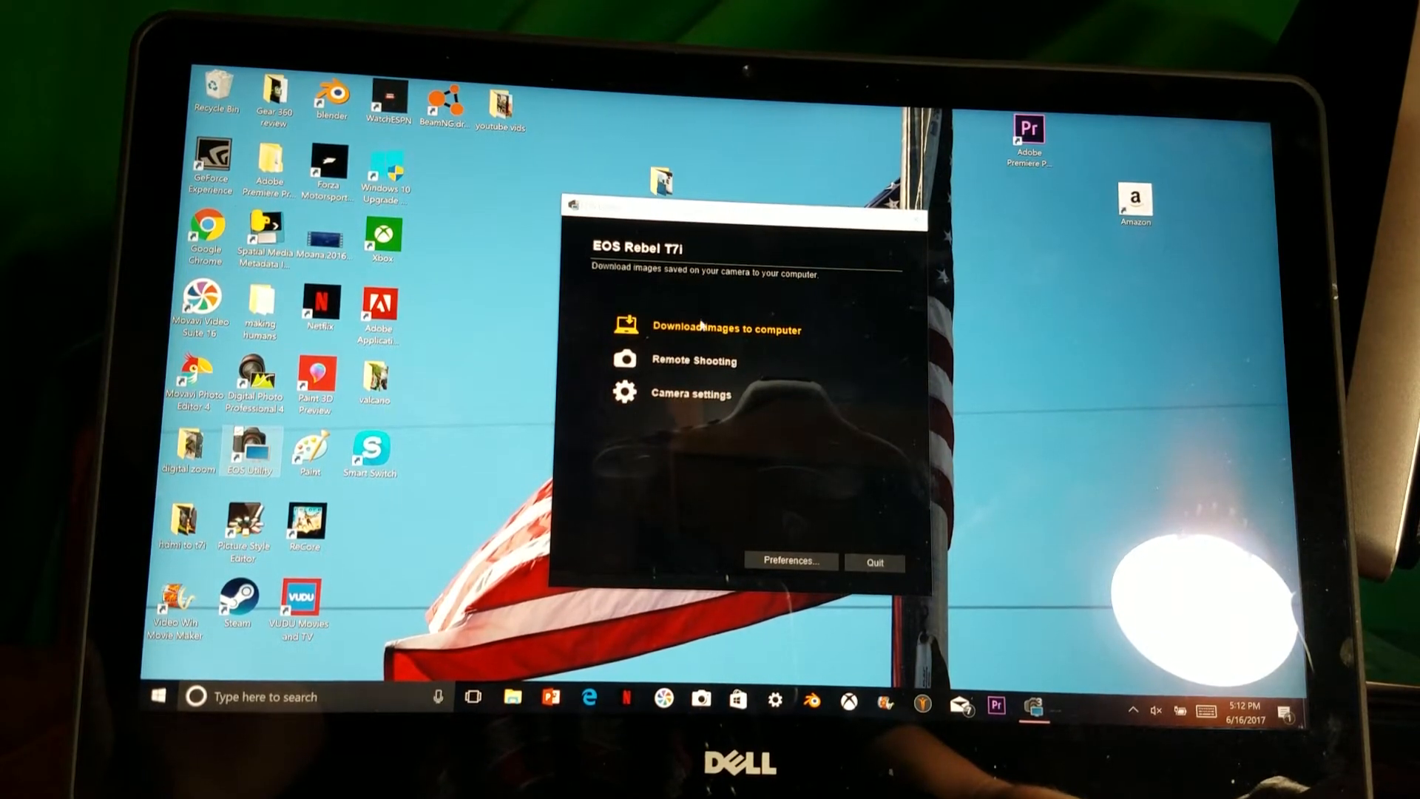
- Review the image download options, return to the task list, and start Remote Shooting
left_click(722, 328)
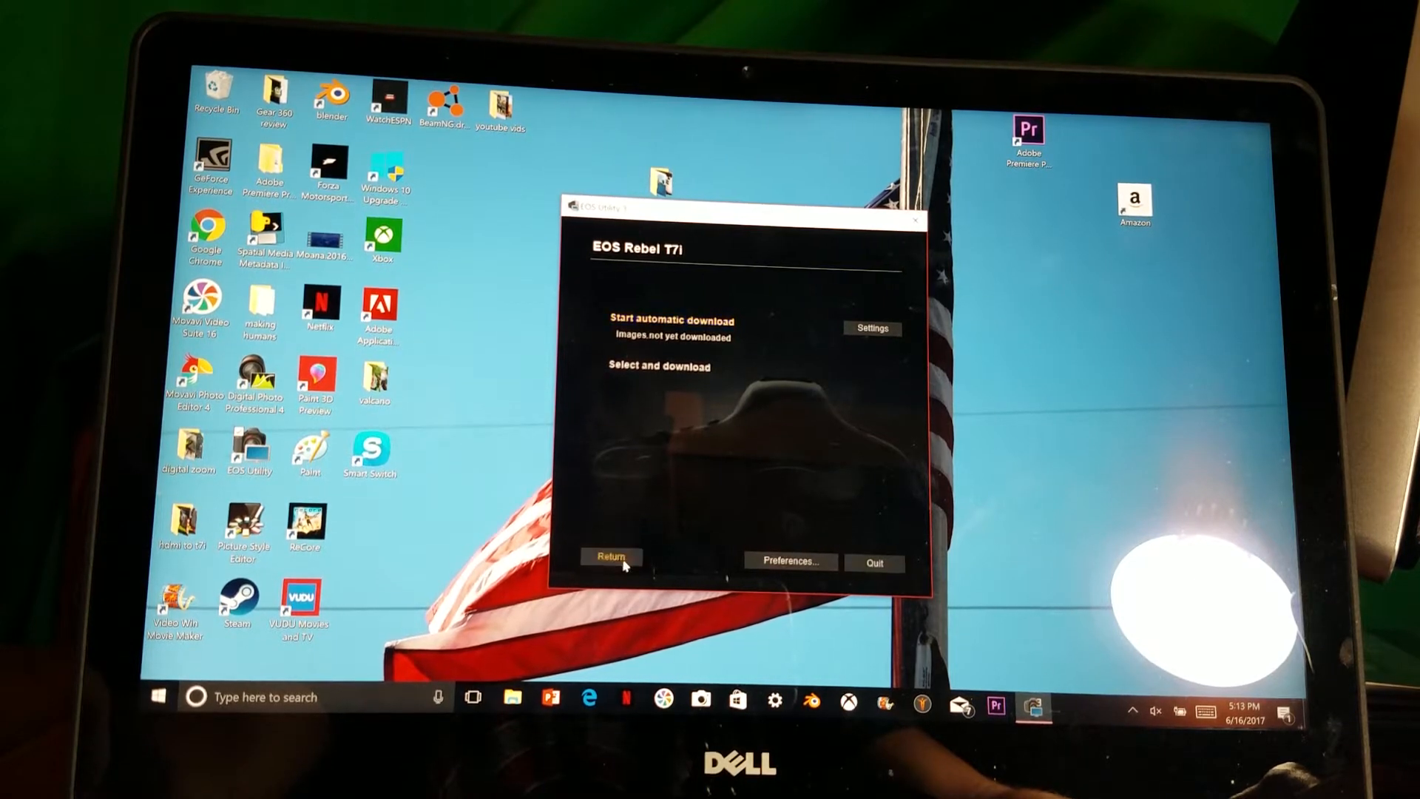
left_click(611, 556)
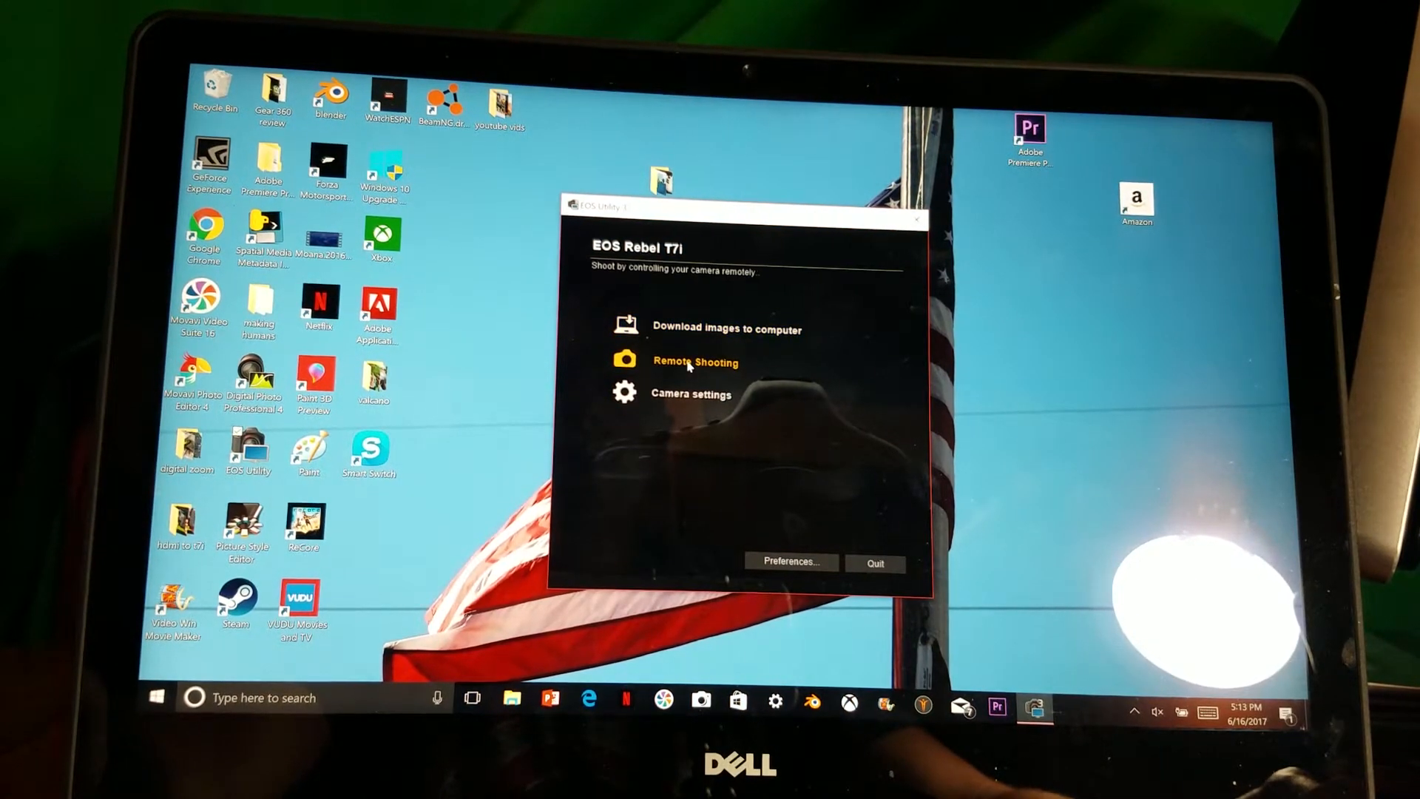
left_click(695, 362)
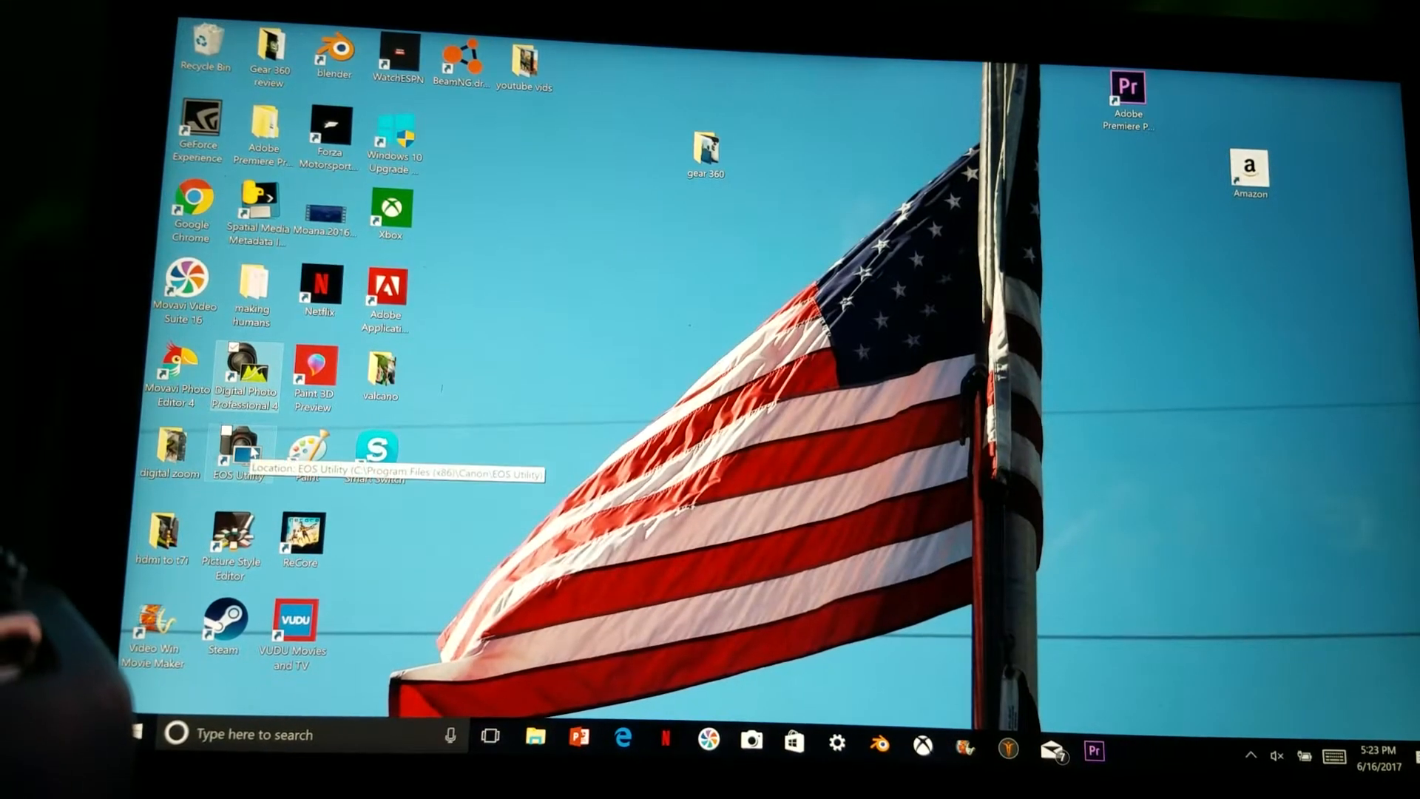
- Relaunch EOS Utility, start Wi-Fi/LAN pairing, and list the available Wi-Fi networks
double_click(240, 449)
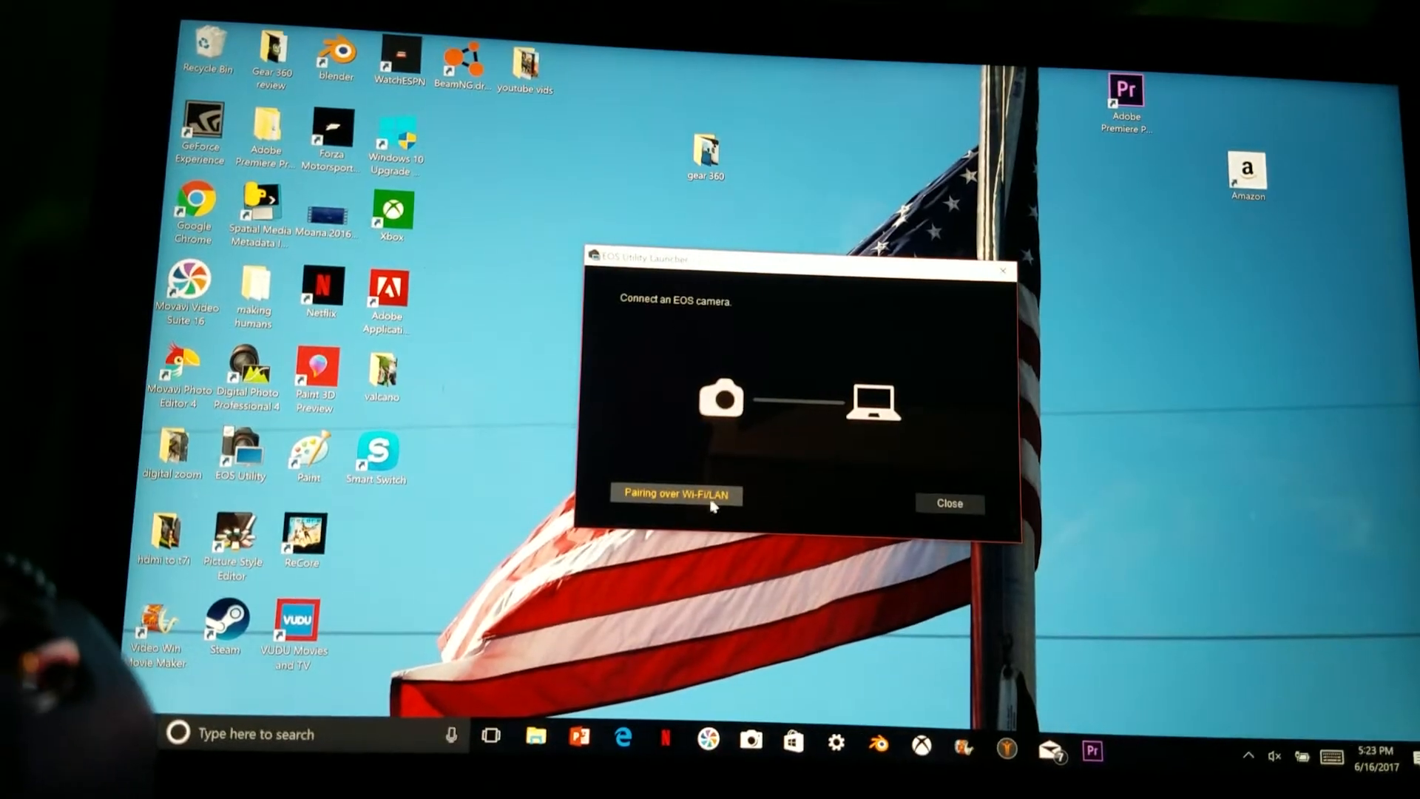
left_click(674, 496)
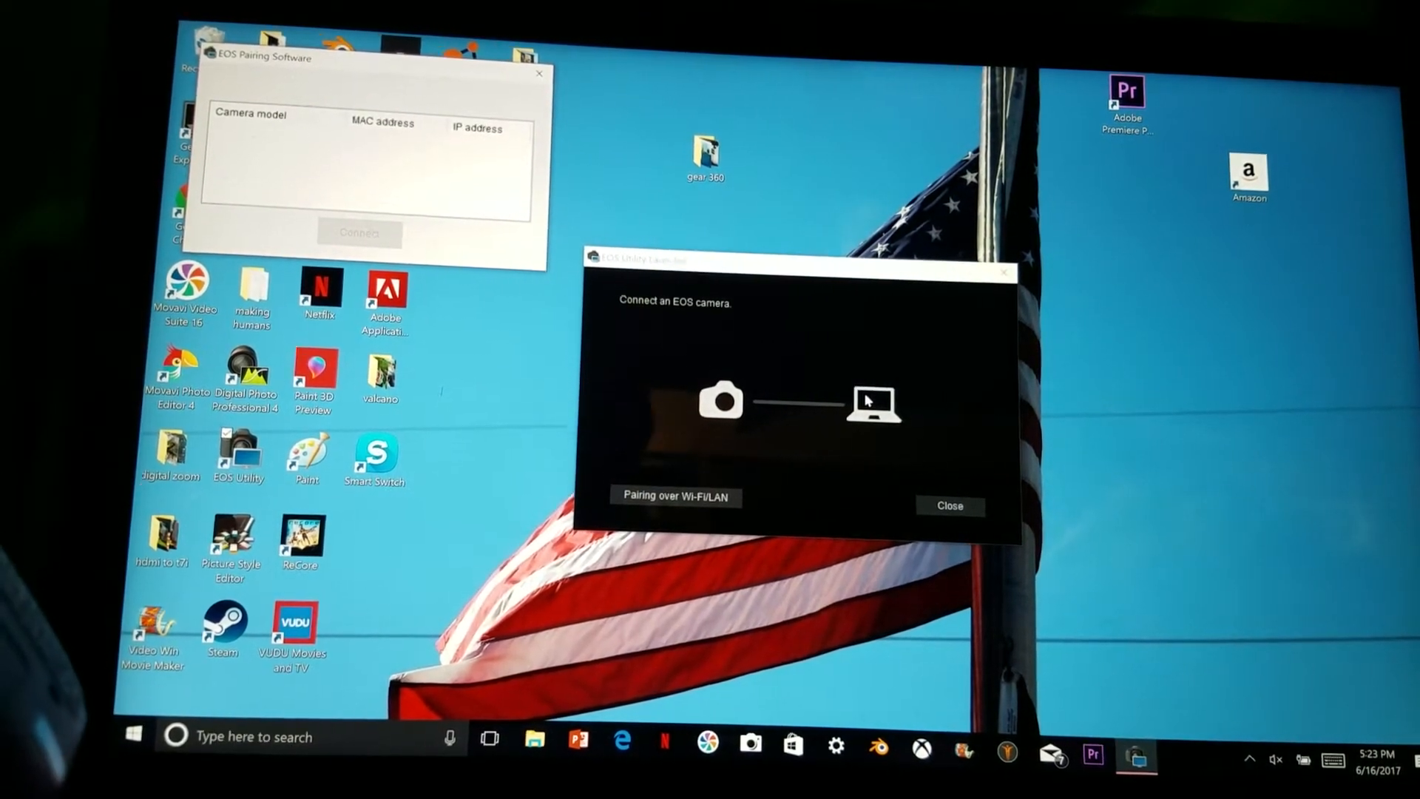
mouse_move(1127, 499)
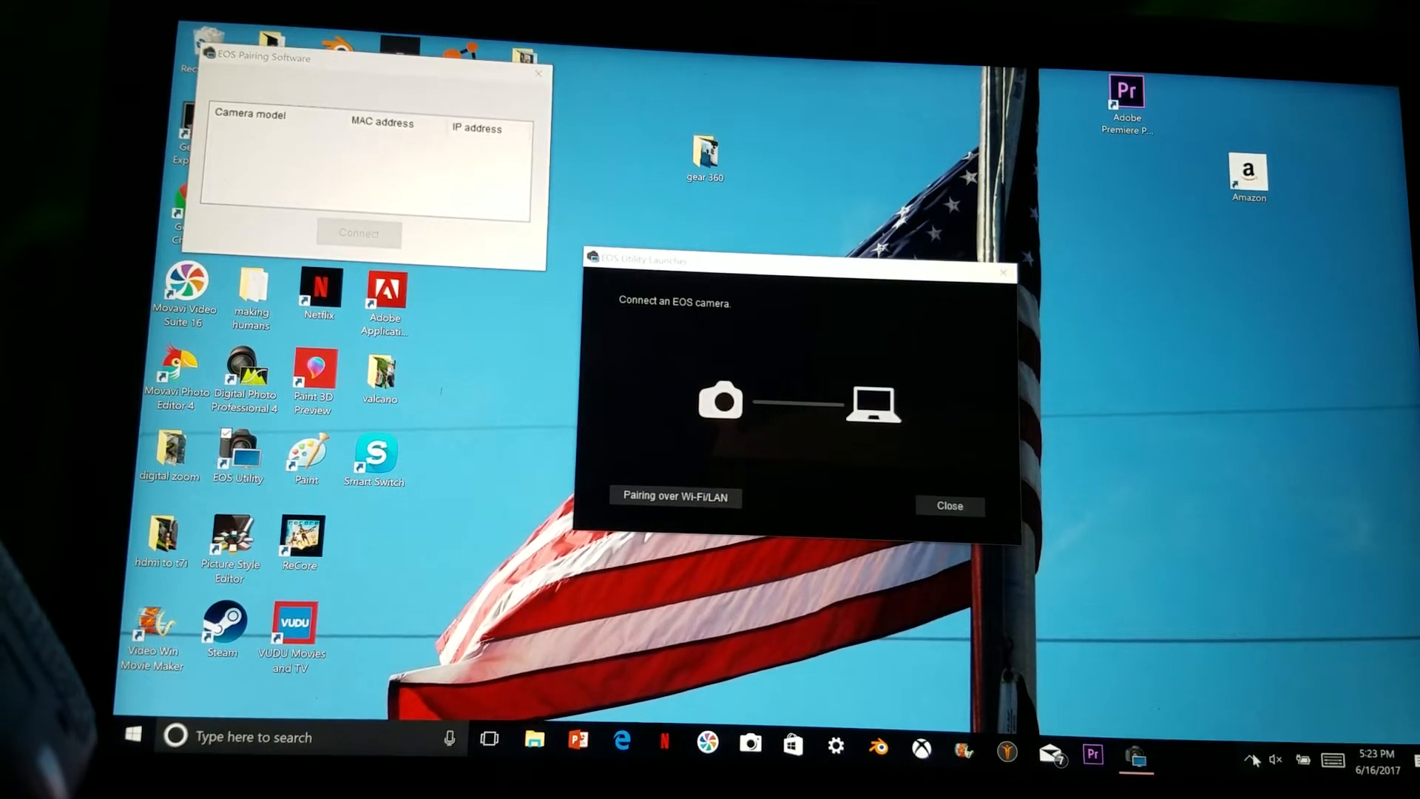
left_click(1248, 758)
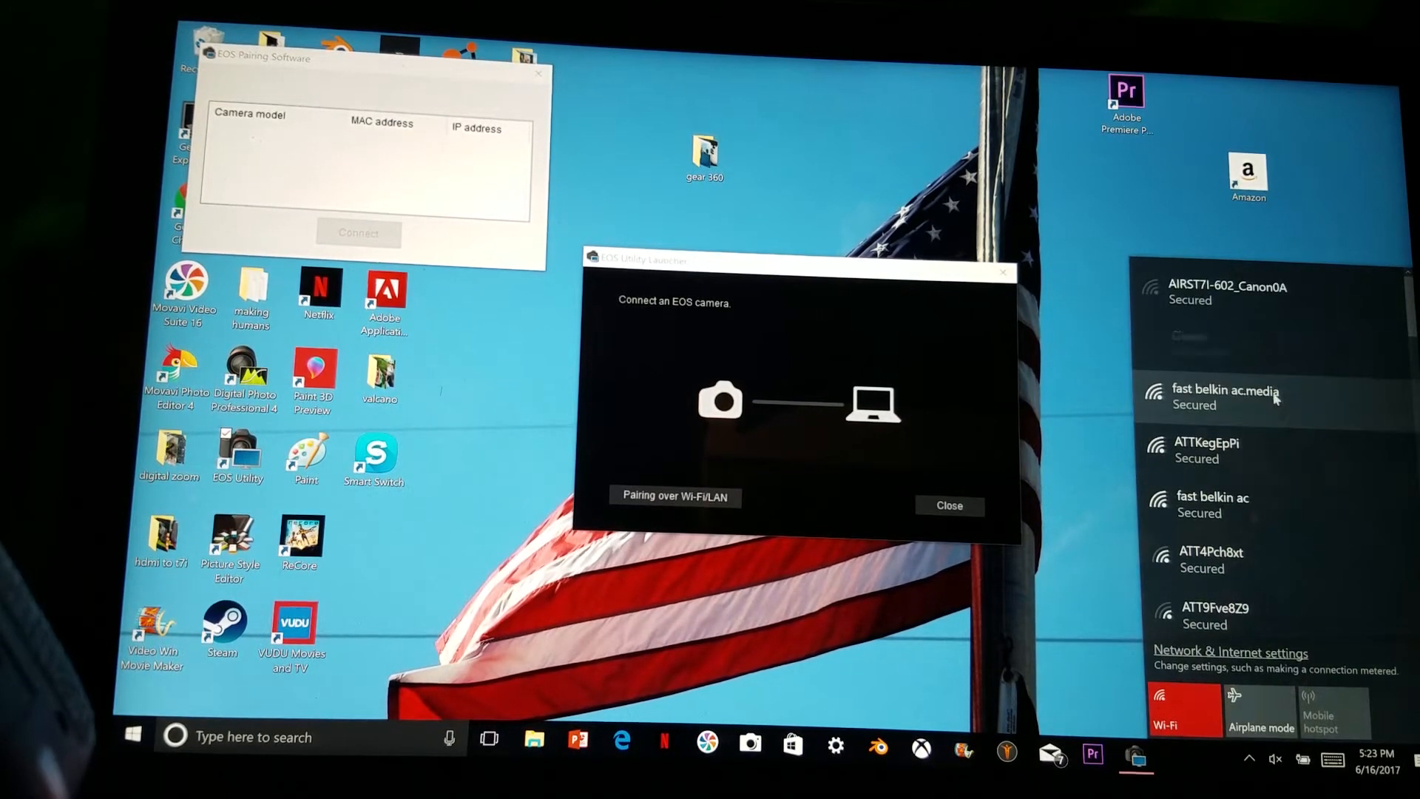
- Try joining the camera's AIRST7I-602_Canon0A network and cancel the stalled attempt
left_click(1223, 342)
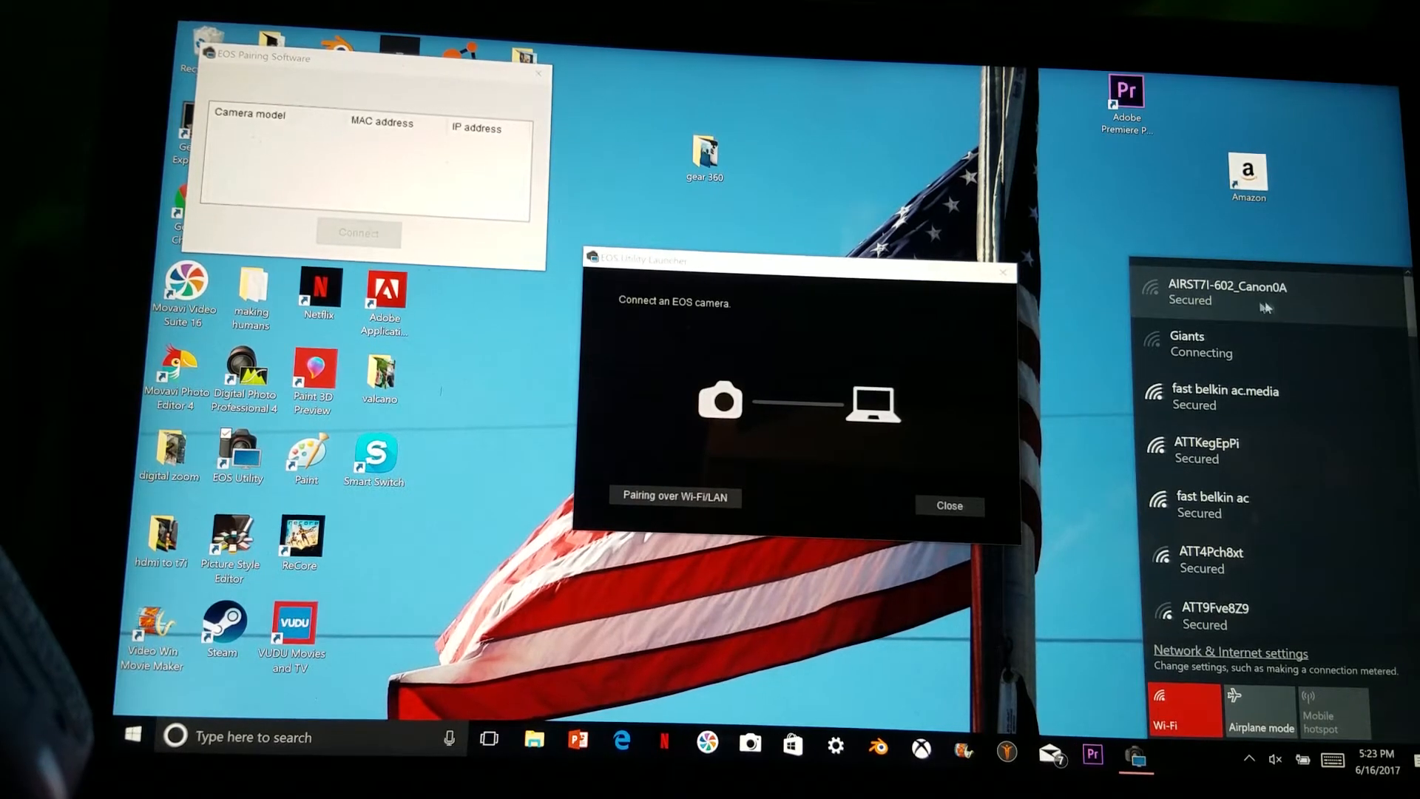
left_click(1232, 292)
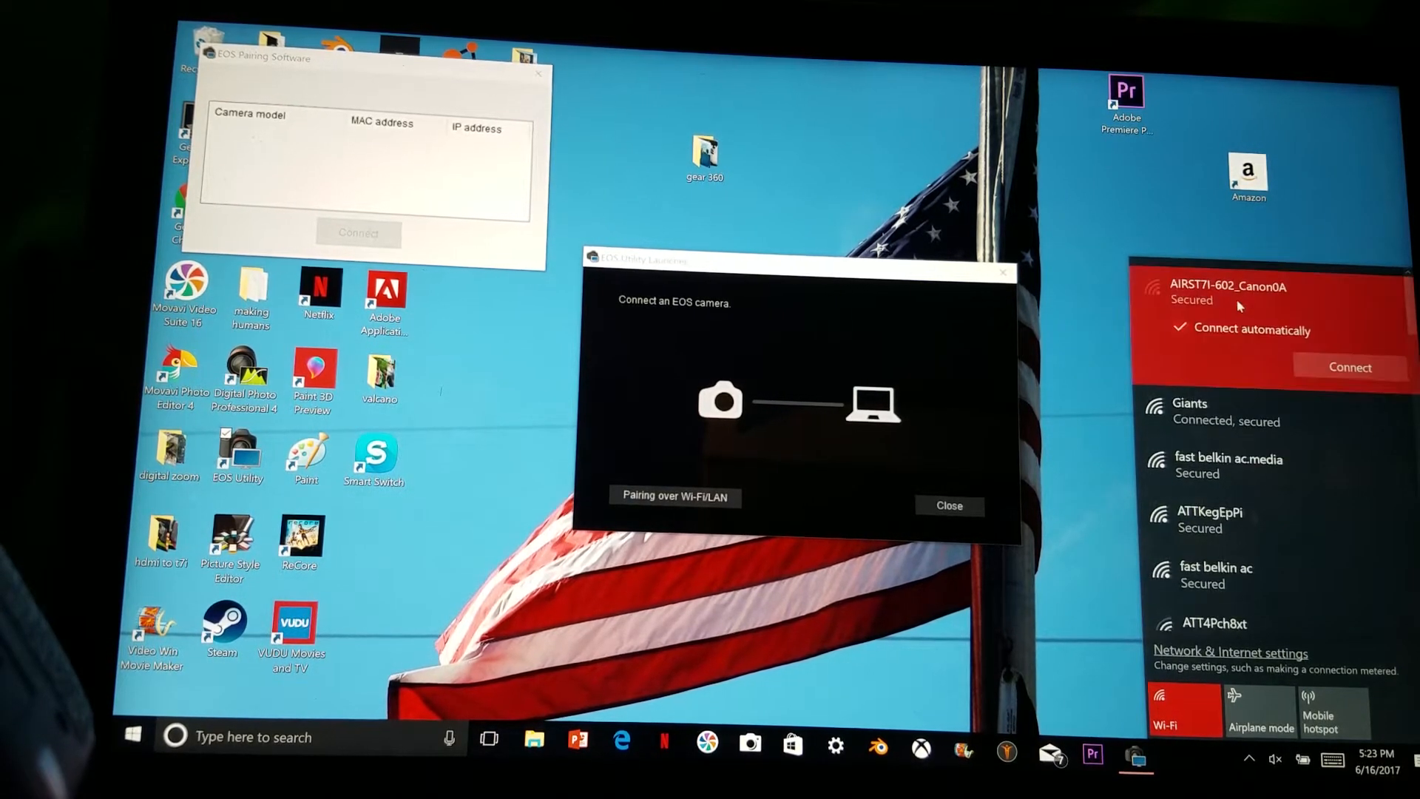
left_click(1179, 329)
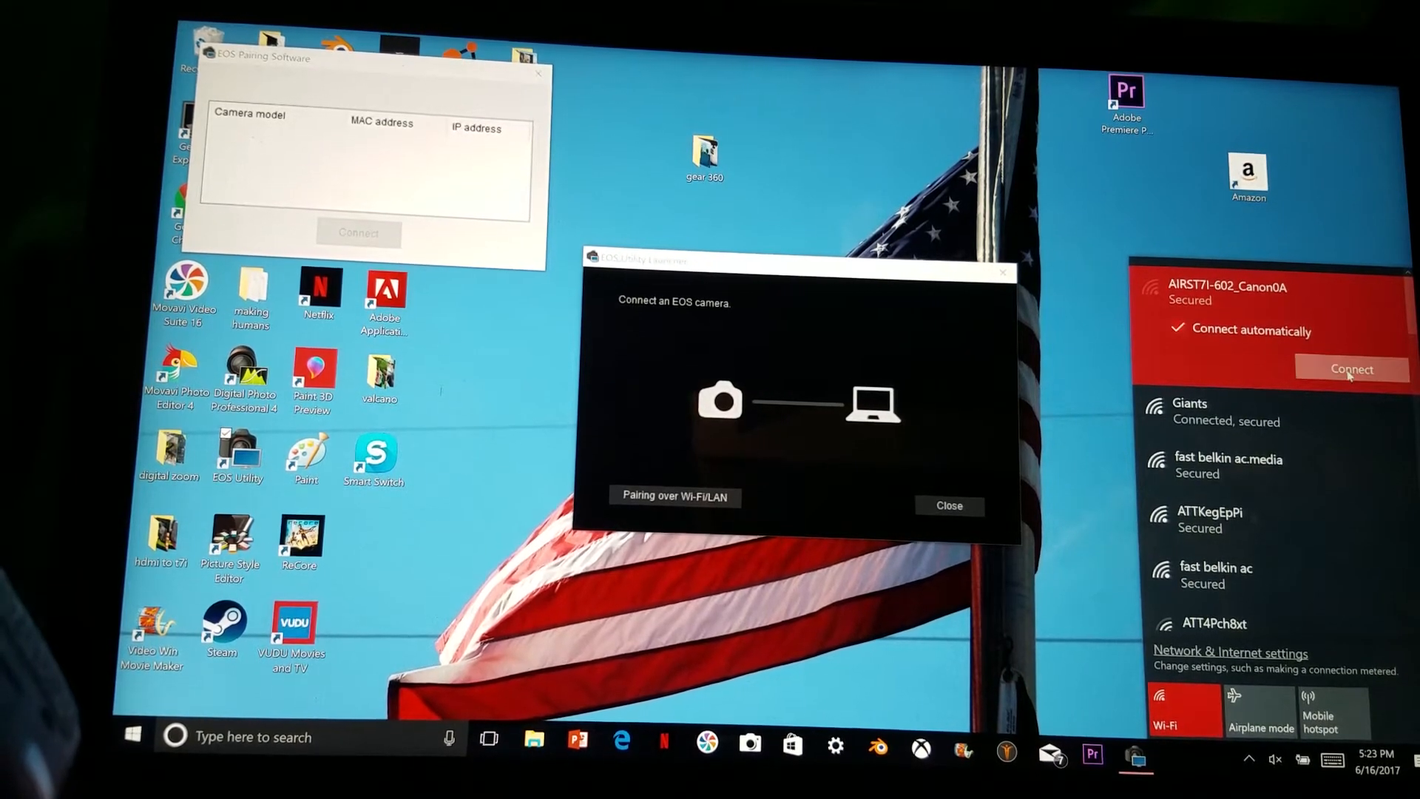
left_click(1350, 368)
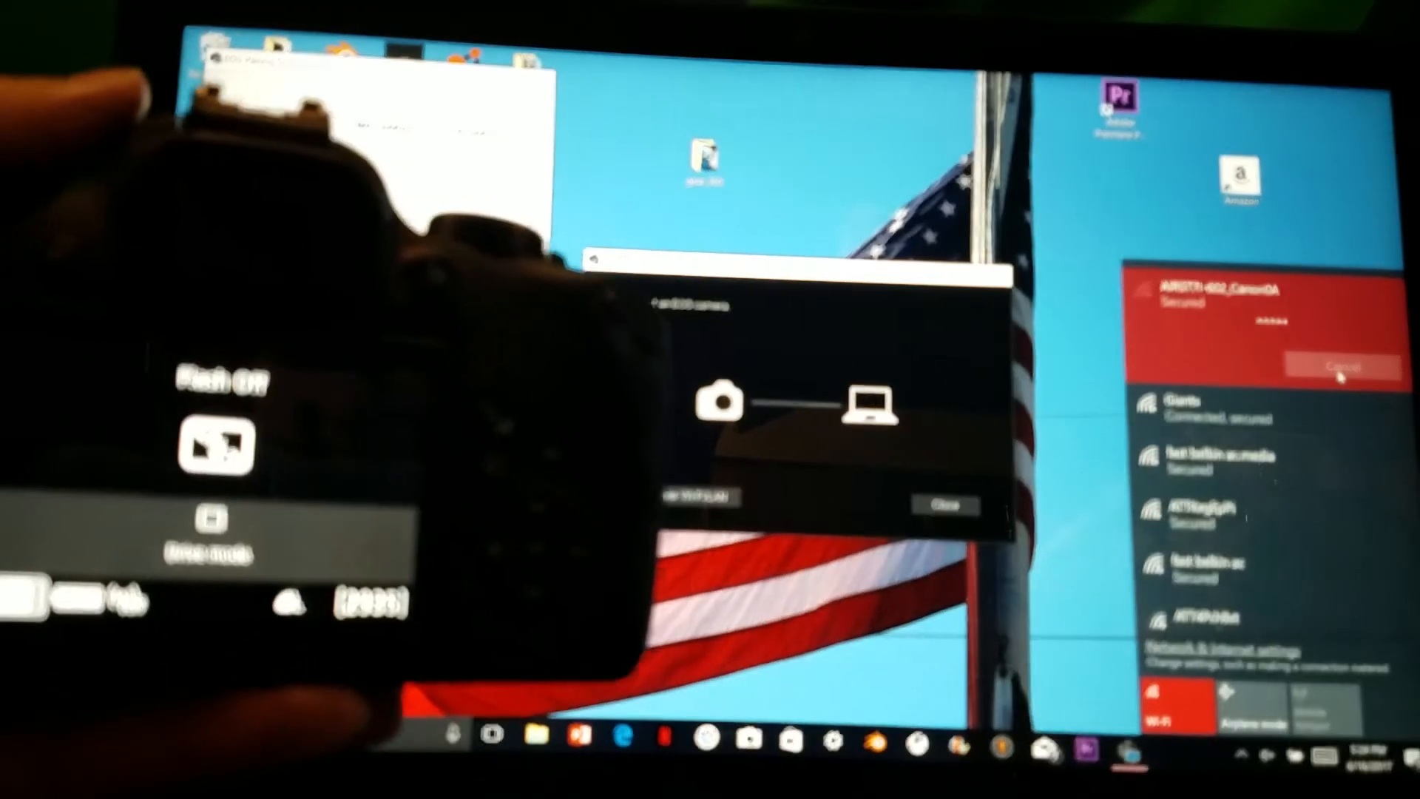
left_click(1345, 365)
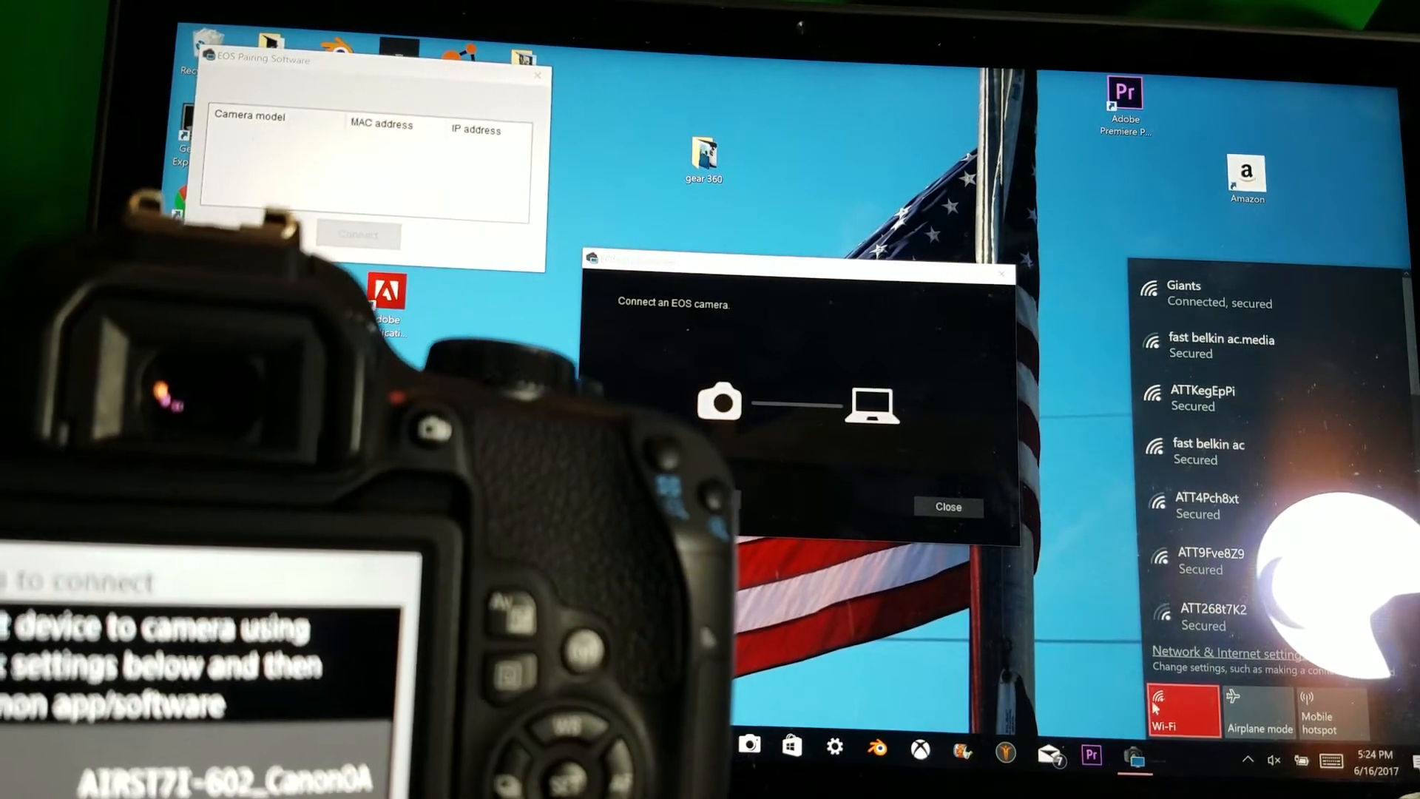
- Restart Wi-Fi and connect the laptop to the AIRST7I-602_Canon0A camera network
left_click(1172, 709)
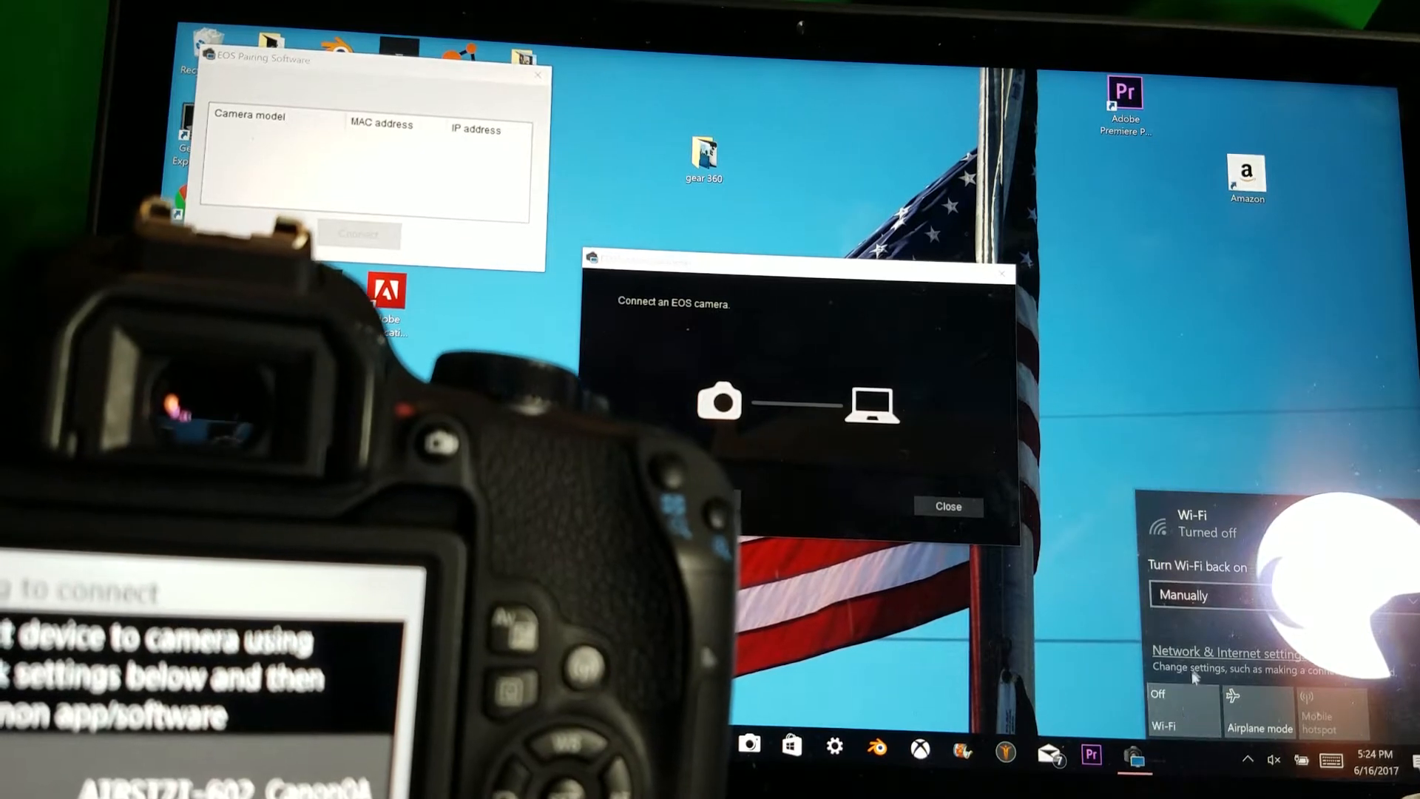
left_click(1181, 709)
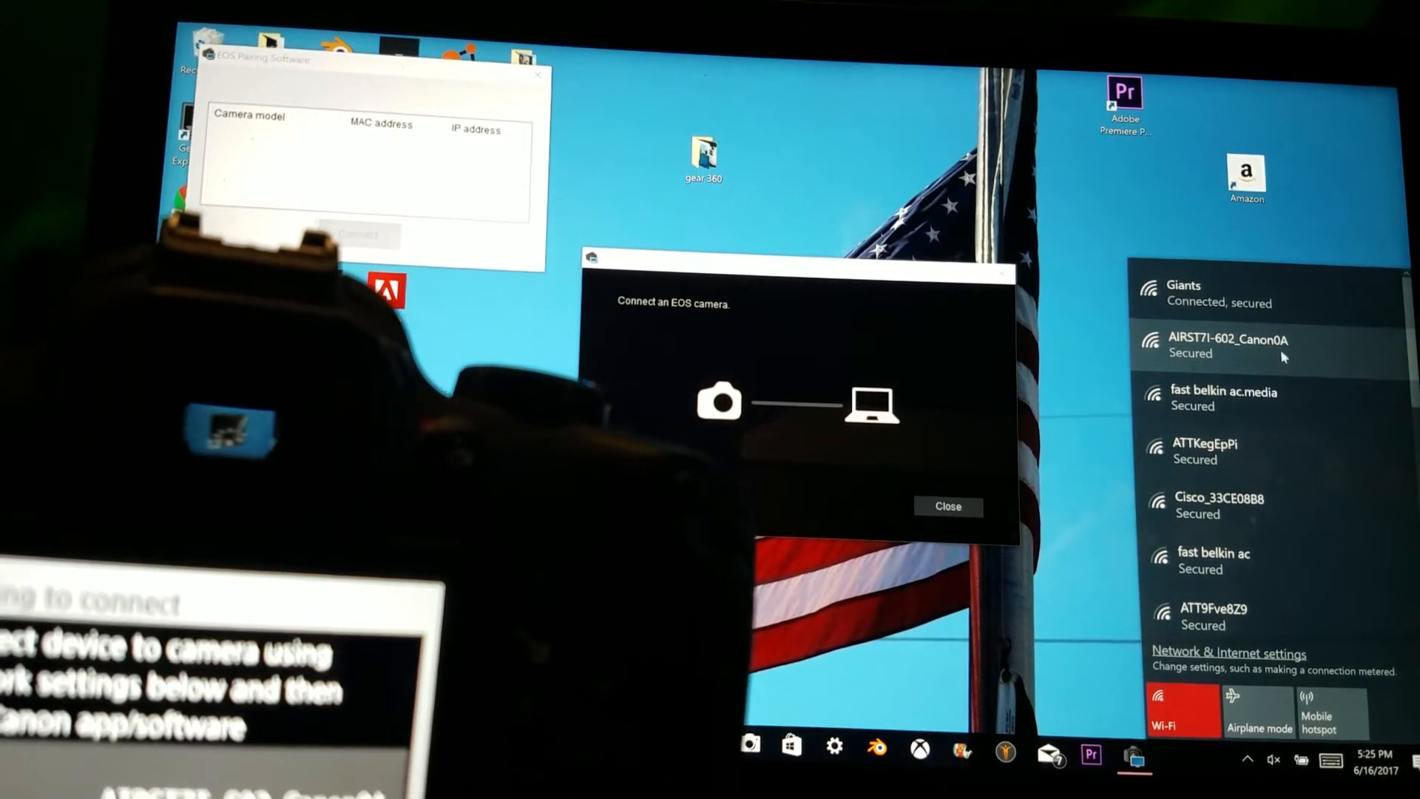
left_click(1227, 346)
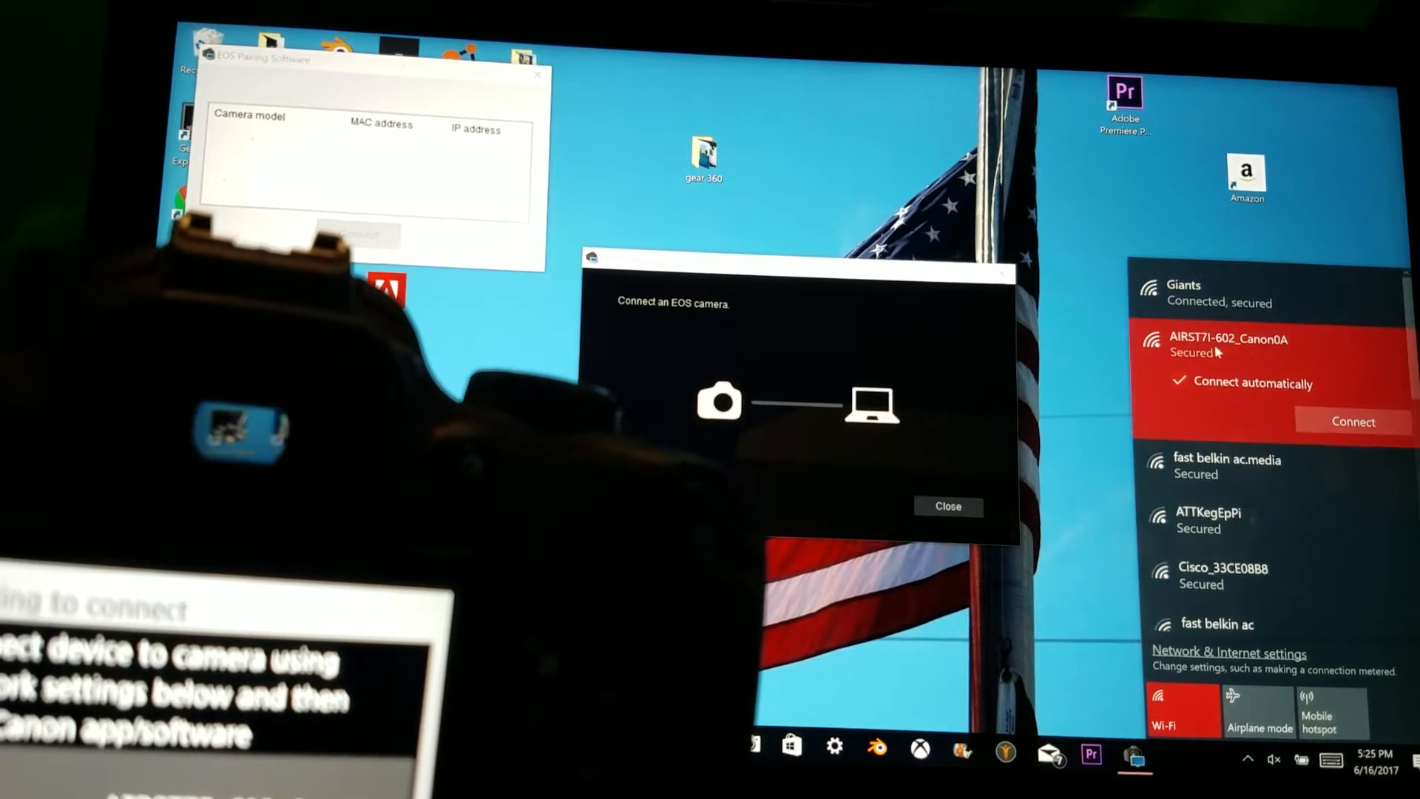
left_click(1354, 421)
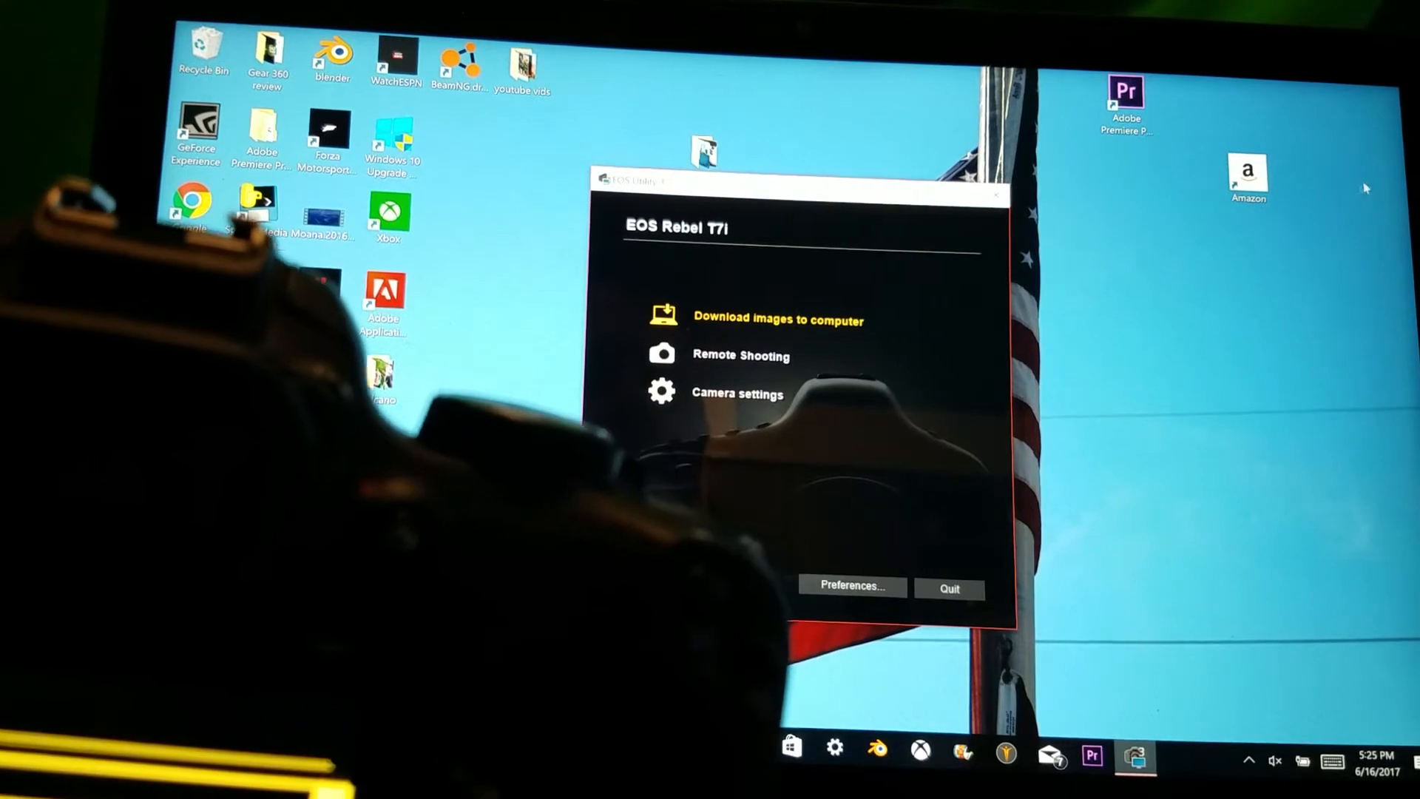
mouse_move(724, 356)
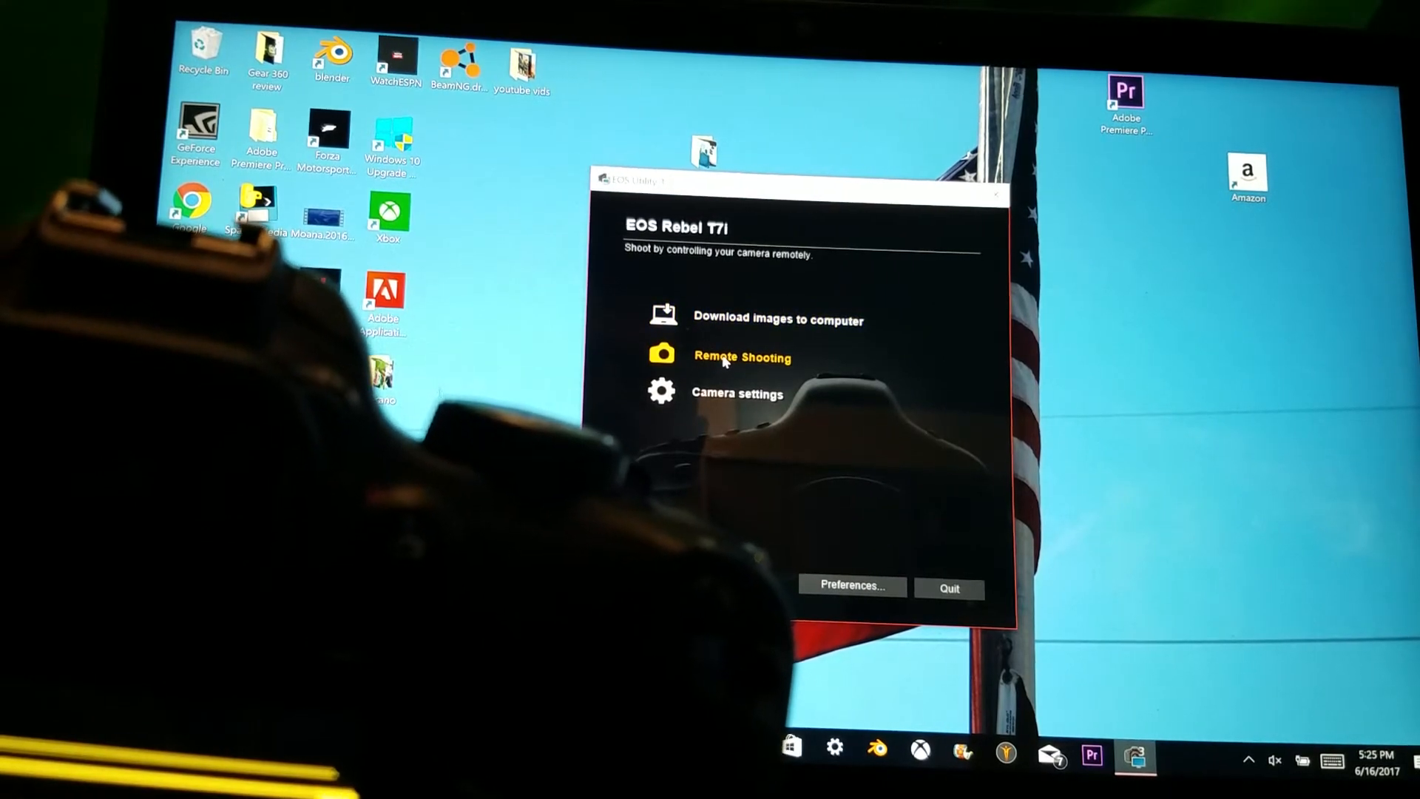
- Start Remote Shooting for the EOS Rebel T7i and request its live view feed
left_click(741, 356)
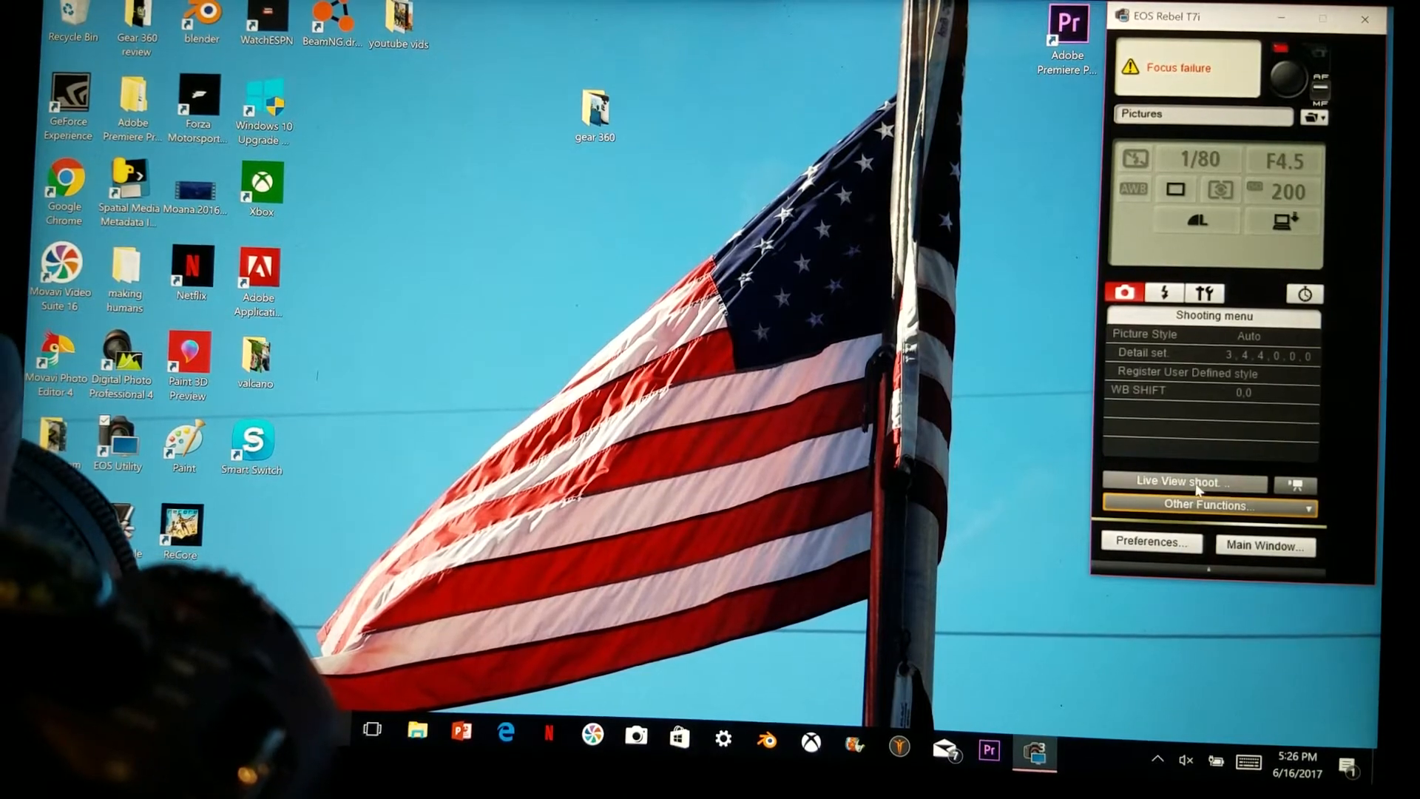
left_click(1185, 481)
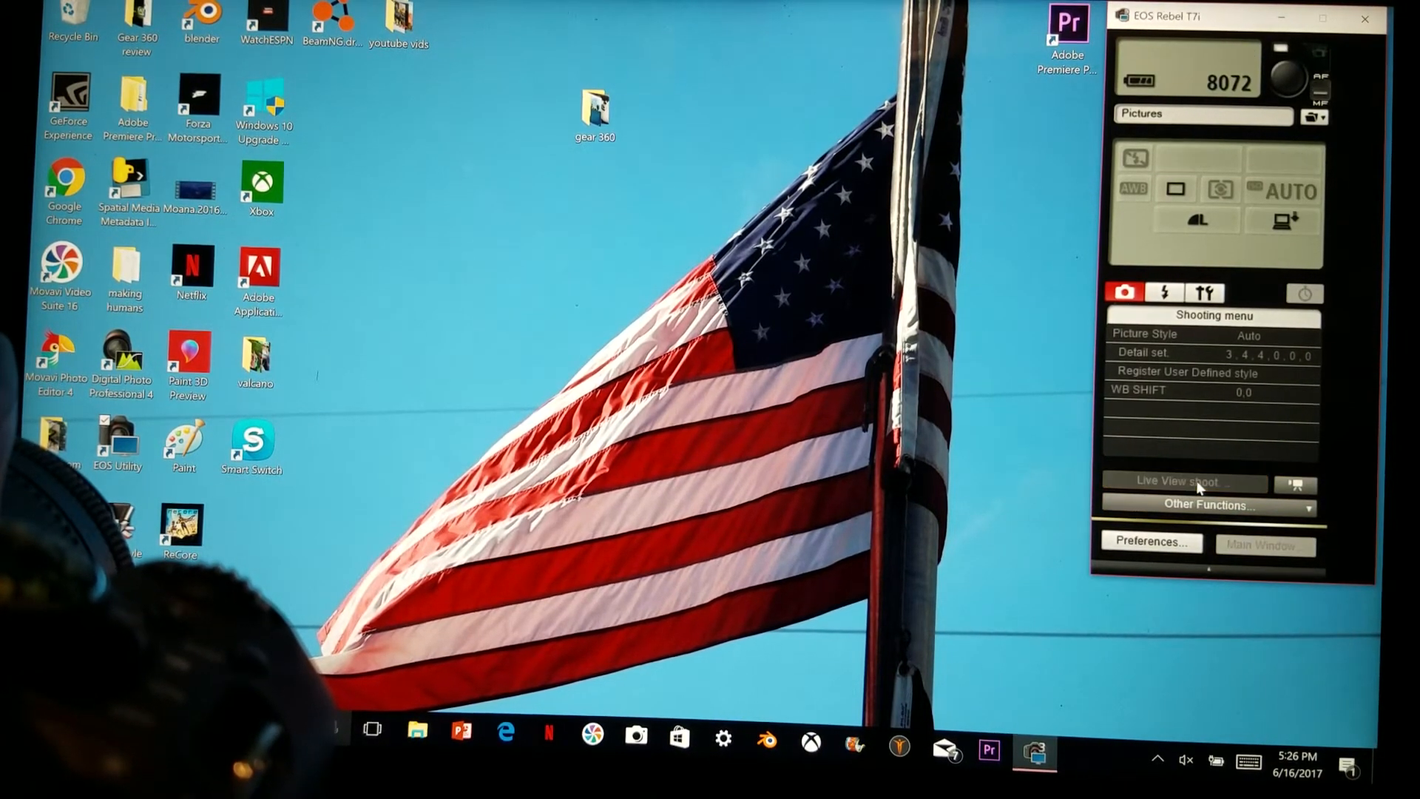
- Show the camera's Live View feed with its electronic level
left_click(1184, 480)
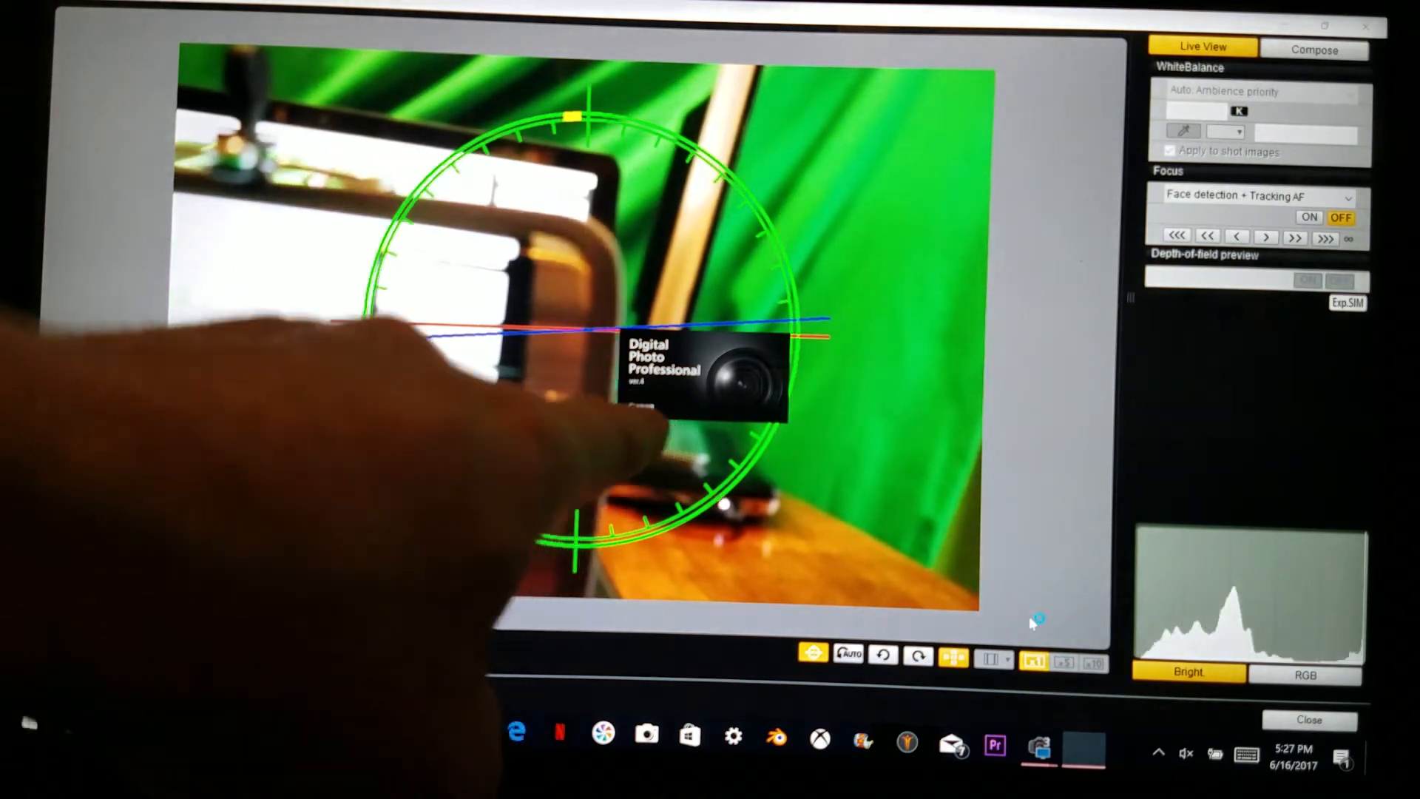
- Bring up the Pictures thumbnails and view the phone-on-flexible-tripod shot full size
left_click(1309, 720)
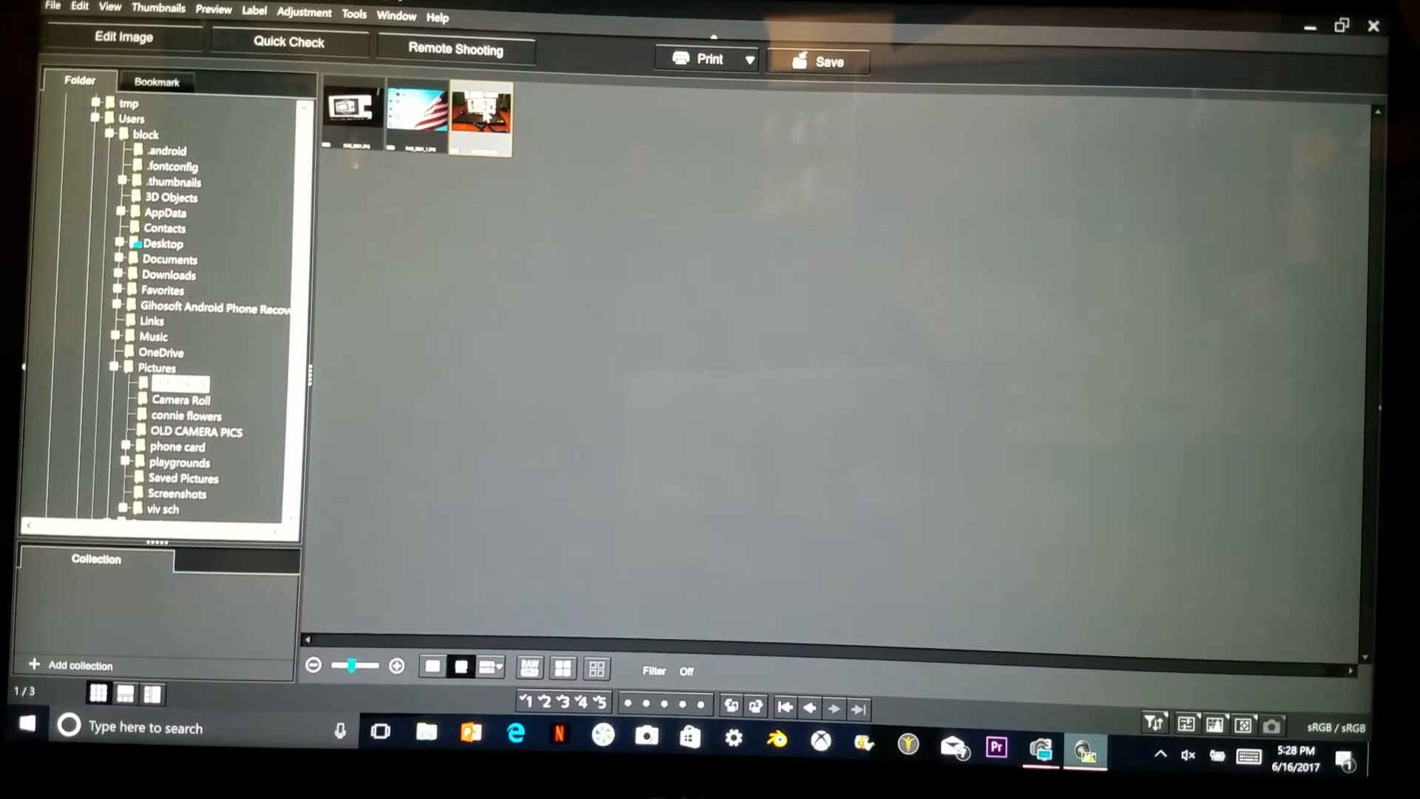
double_click(479, 116)
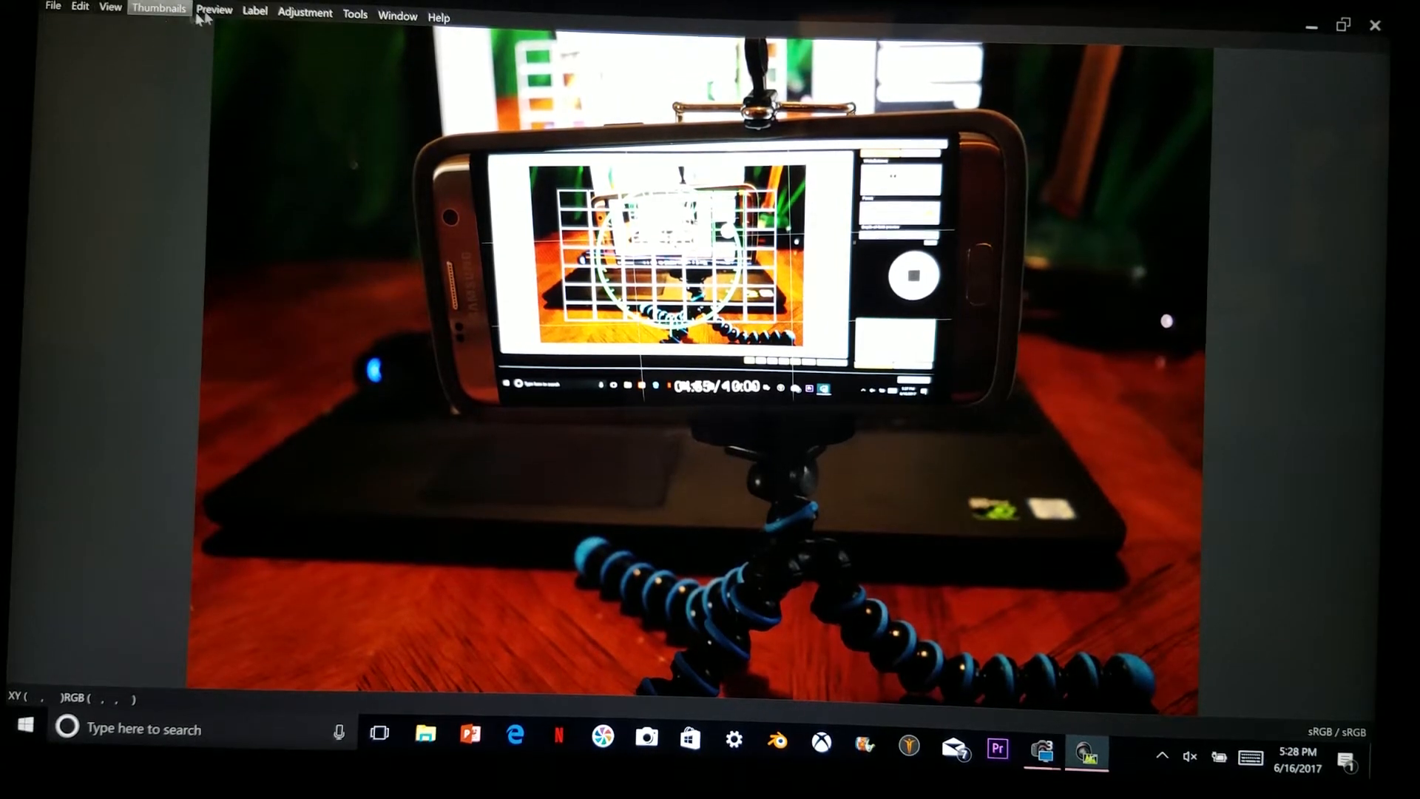
left_click(353, 15)
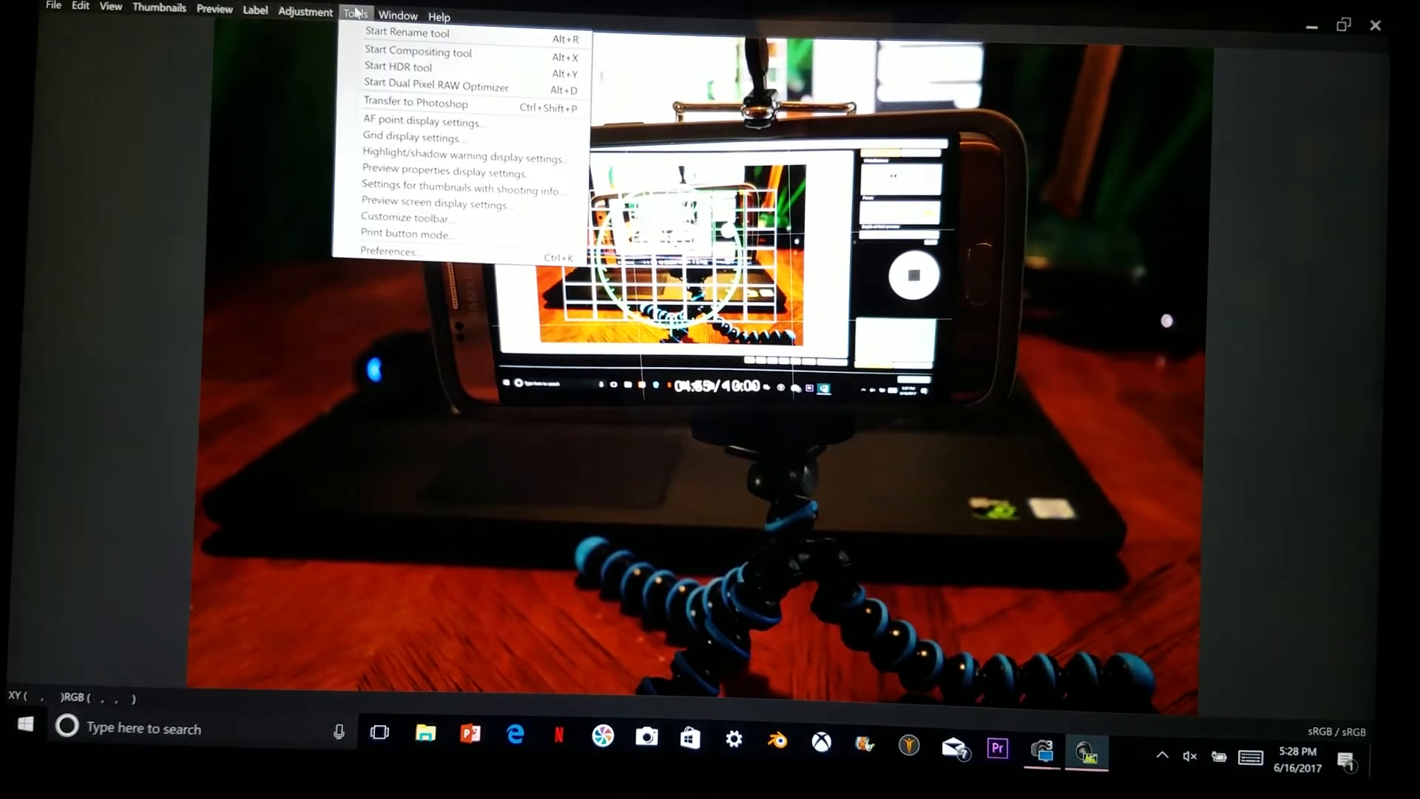
mouse_move(417, 52)
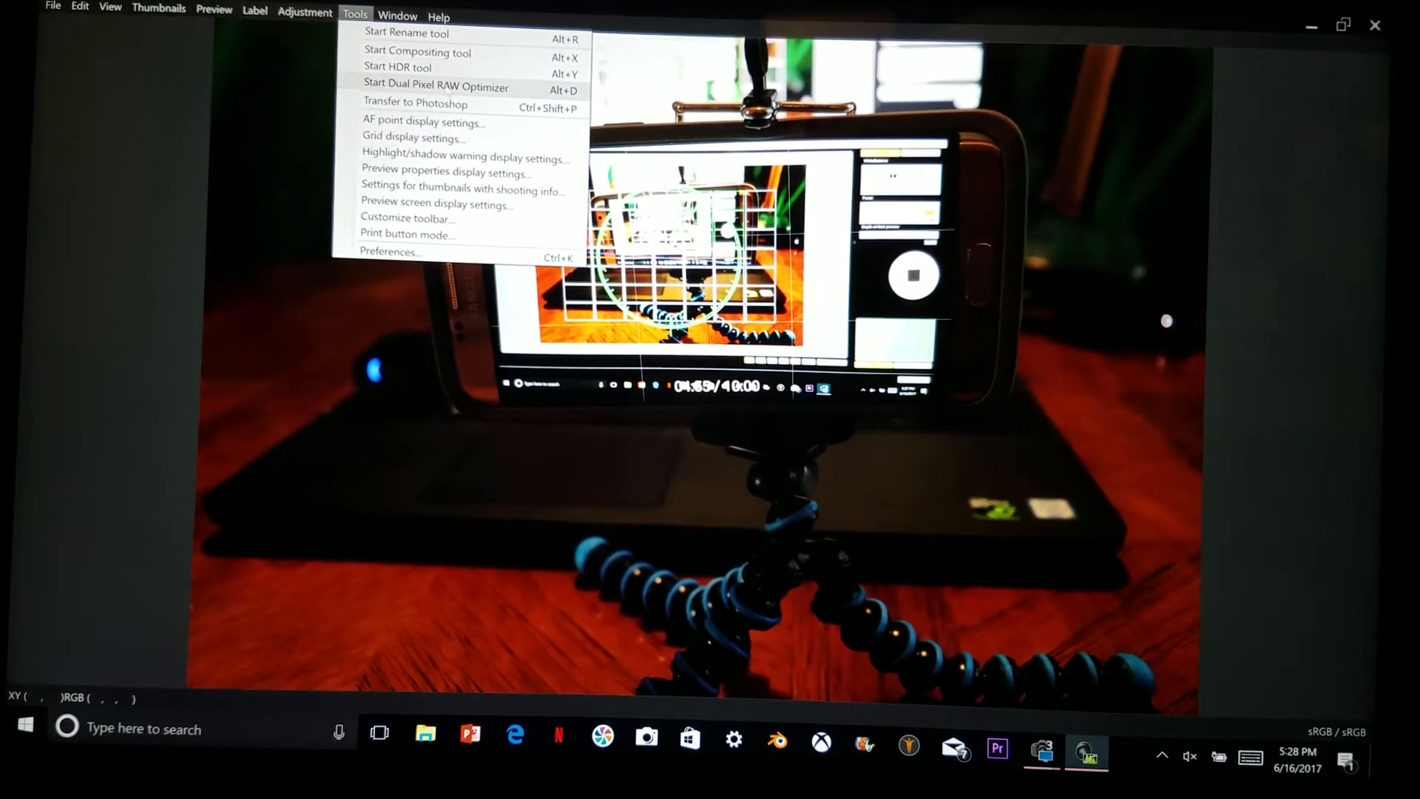
left_click(304, 13)
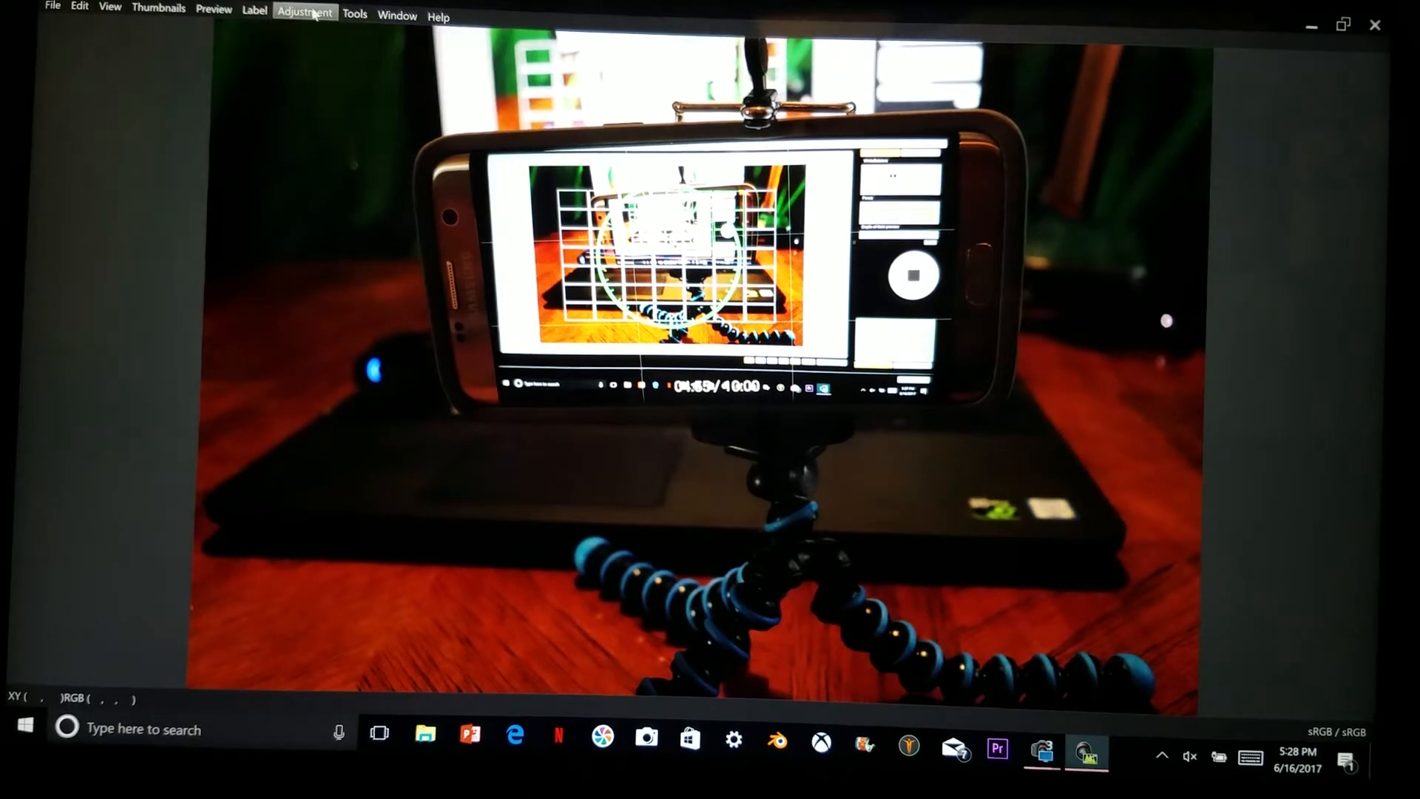
left_click(109, 10)
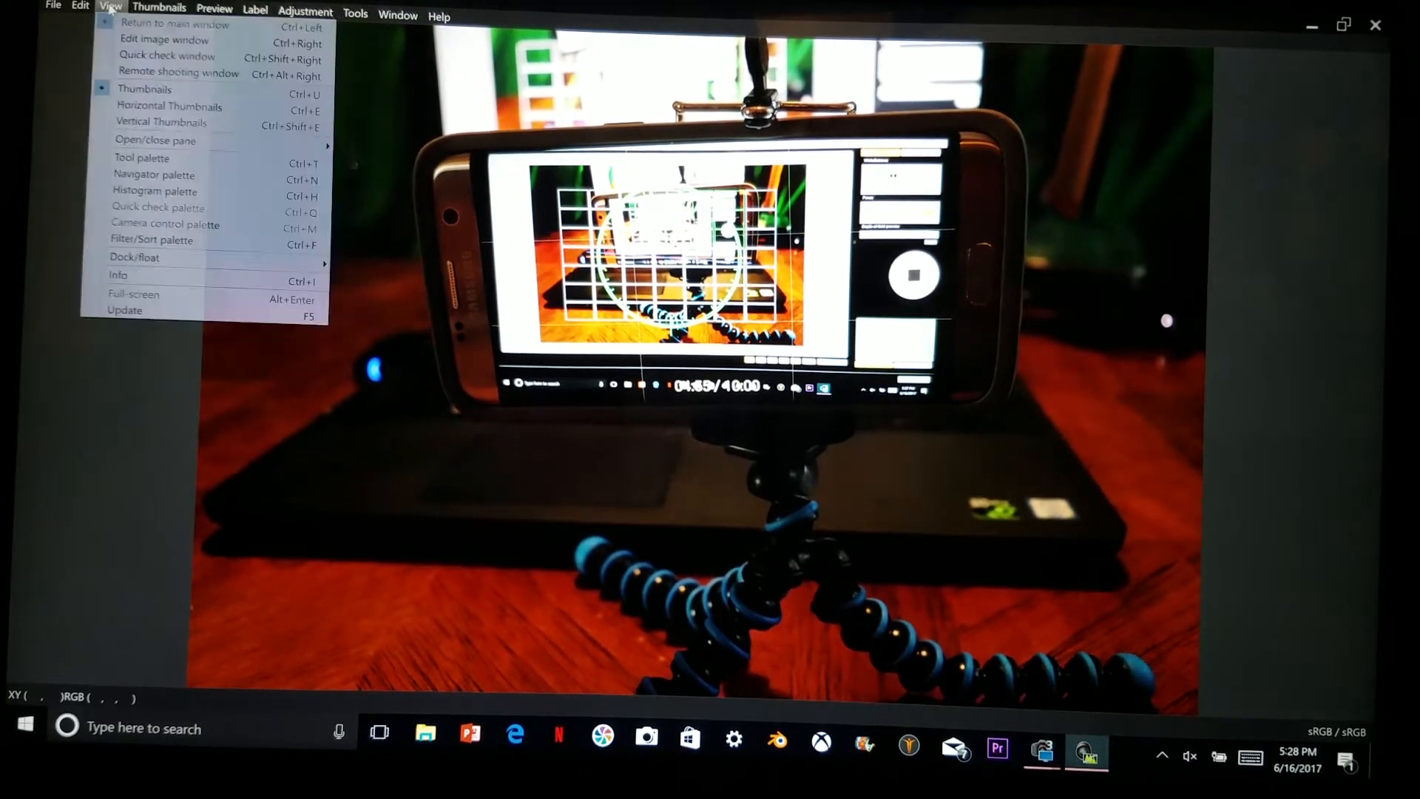
left_click(54, 7)
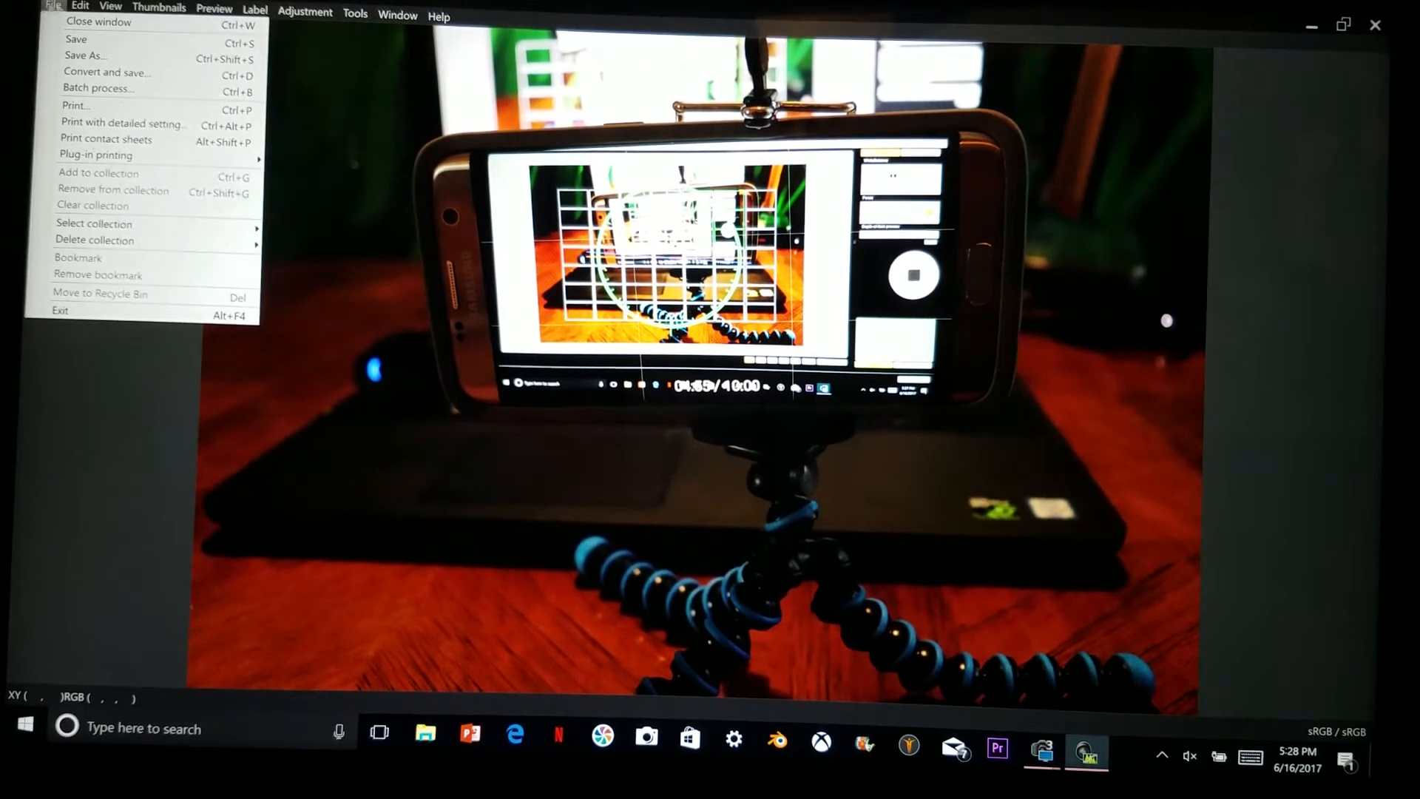
left_click(397, 15)
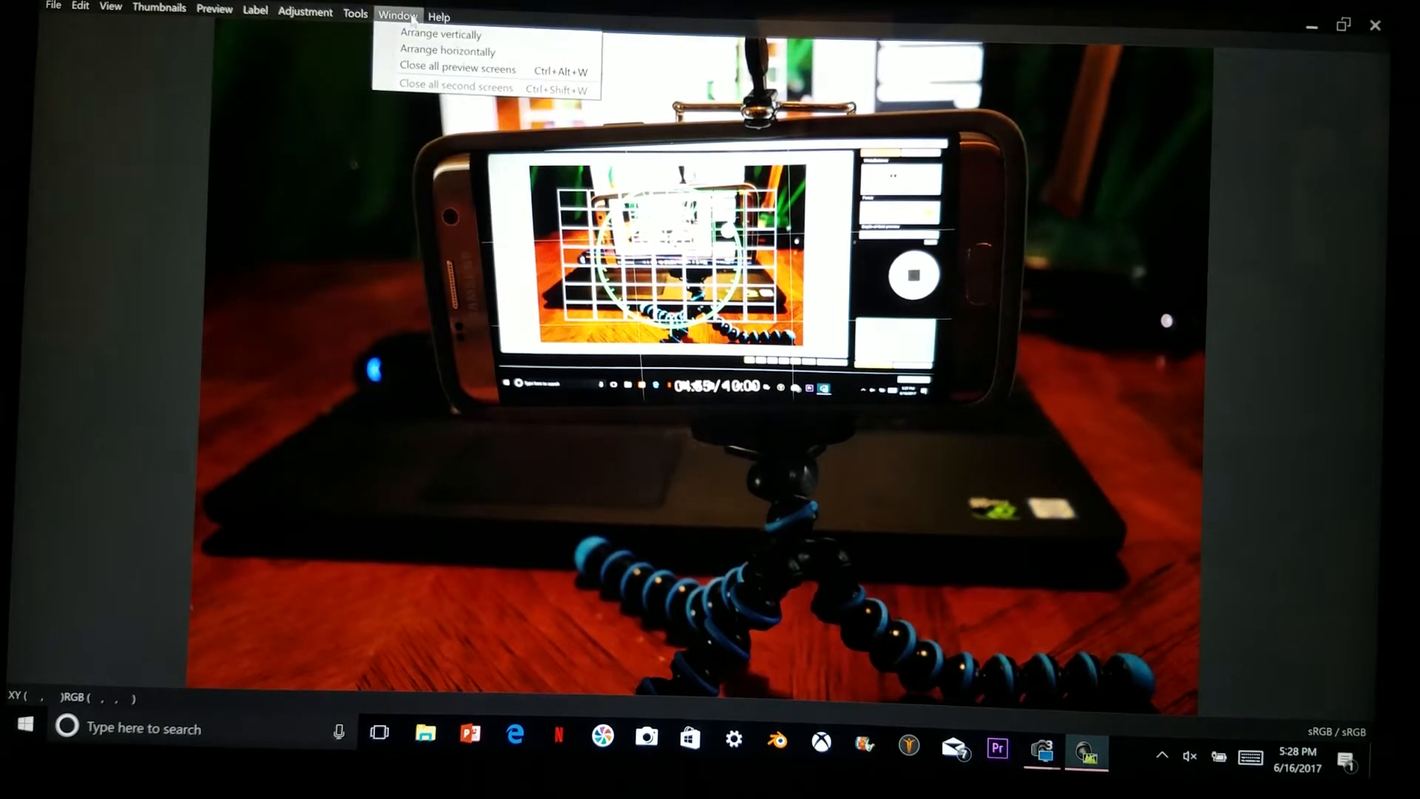
left_click(356, 13)
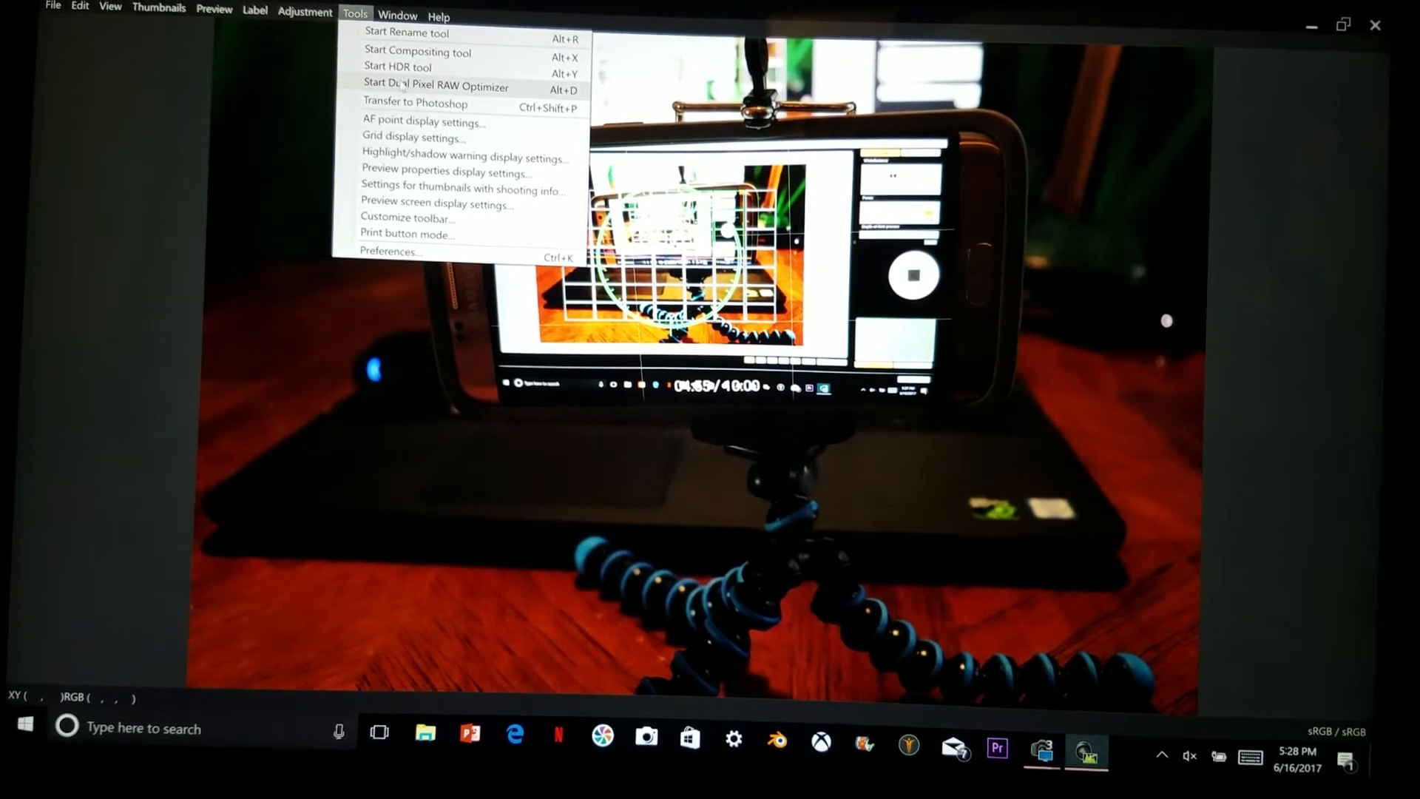
mouse_move(396, 67)
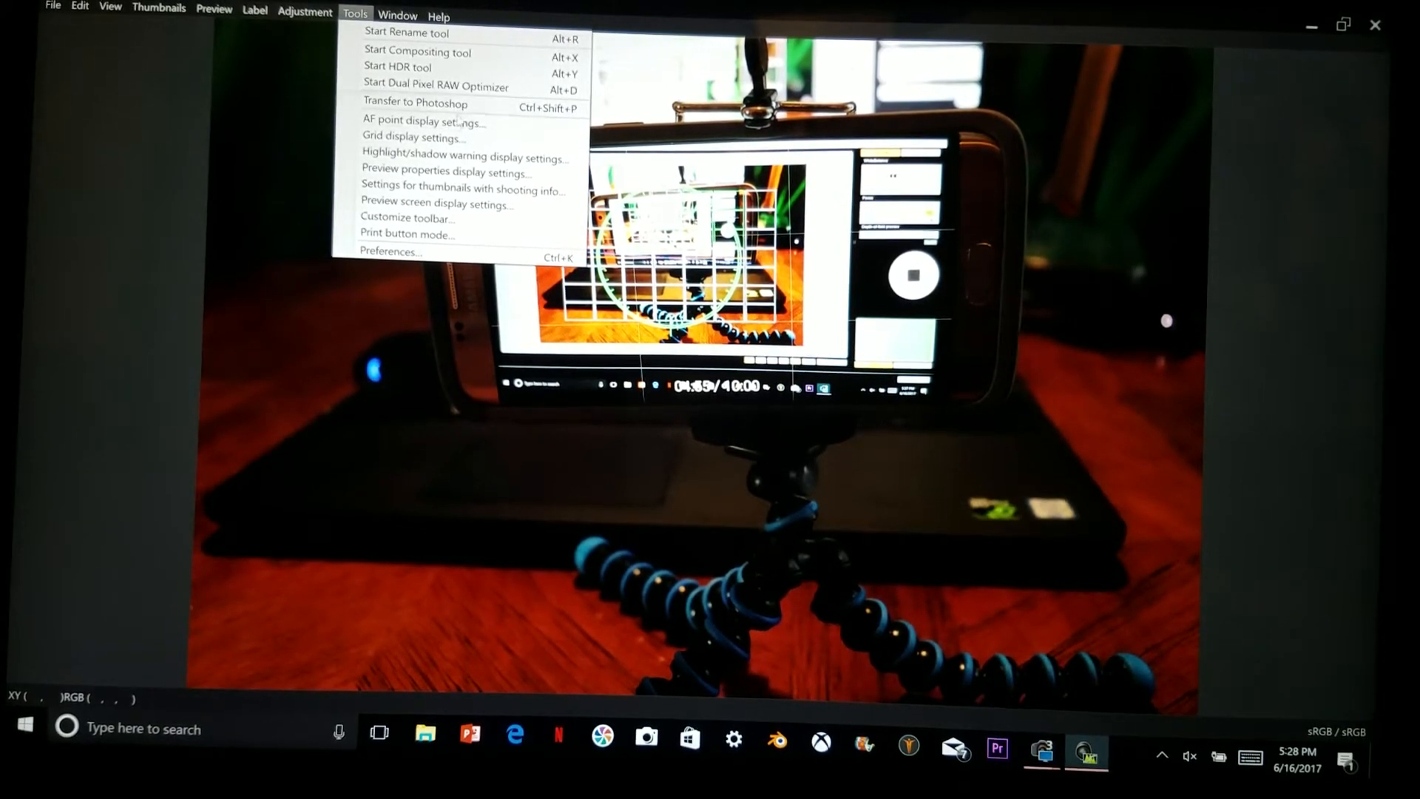
mouse_move(423, 122)
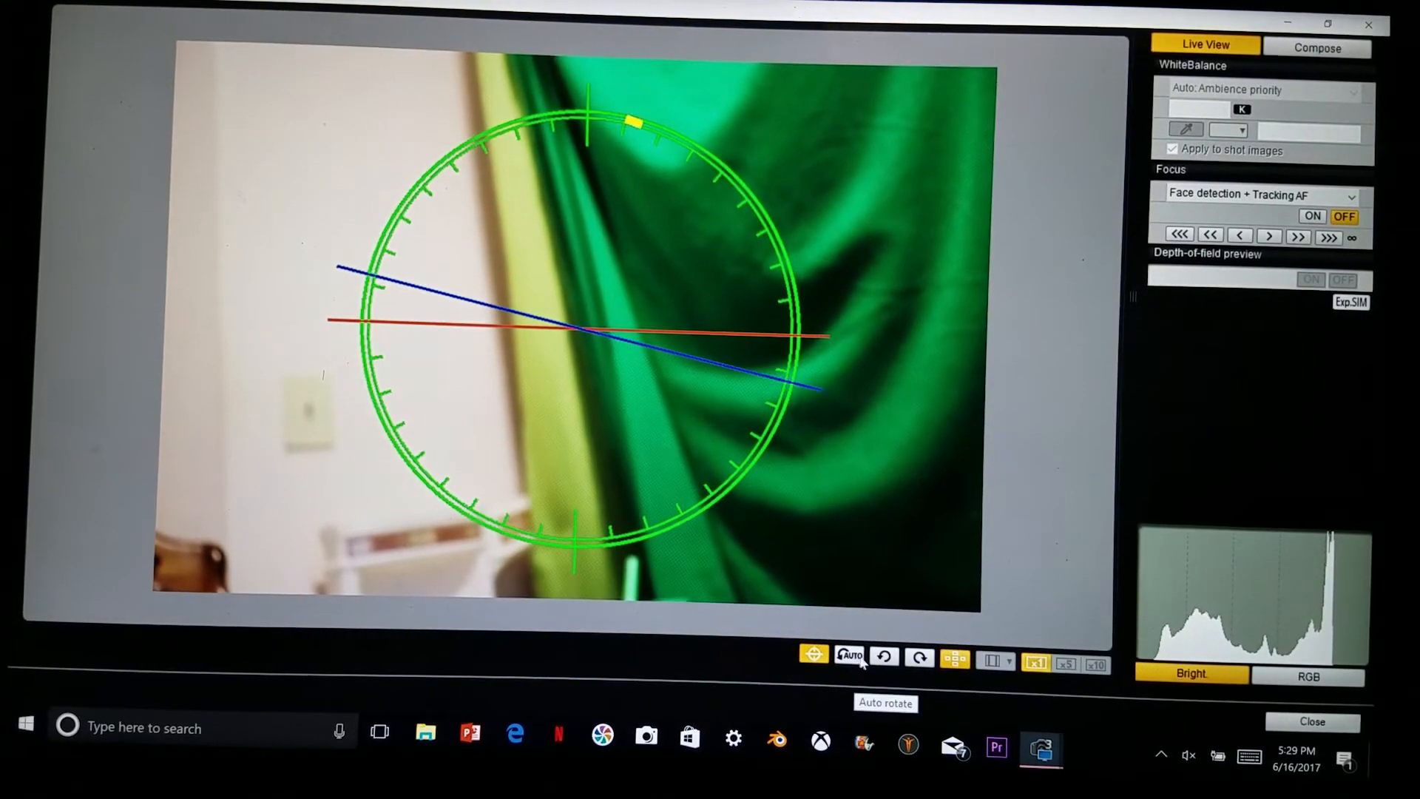
- Rotate the live view right 90 degrees several times between portrait and landscape, then close it
left_click(919, 657)
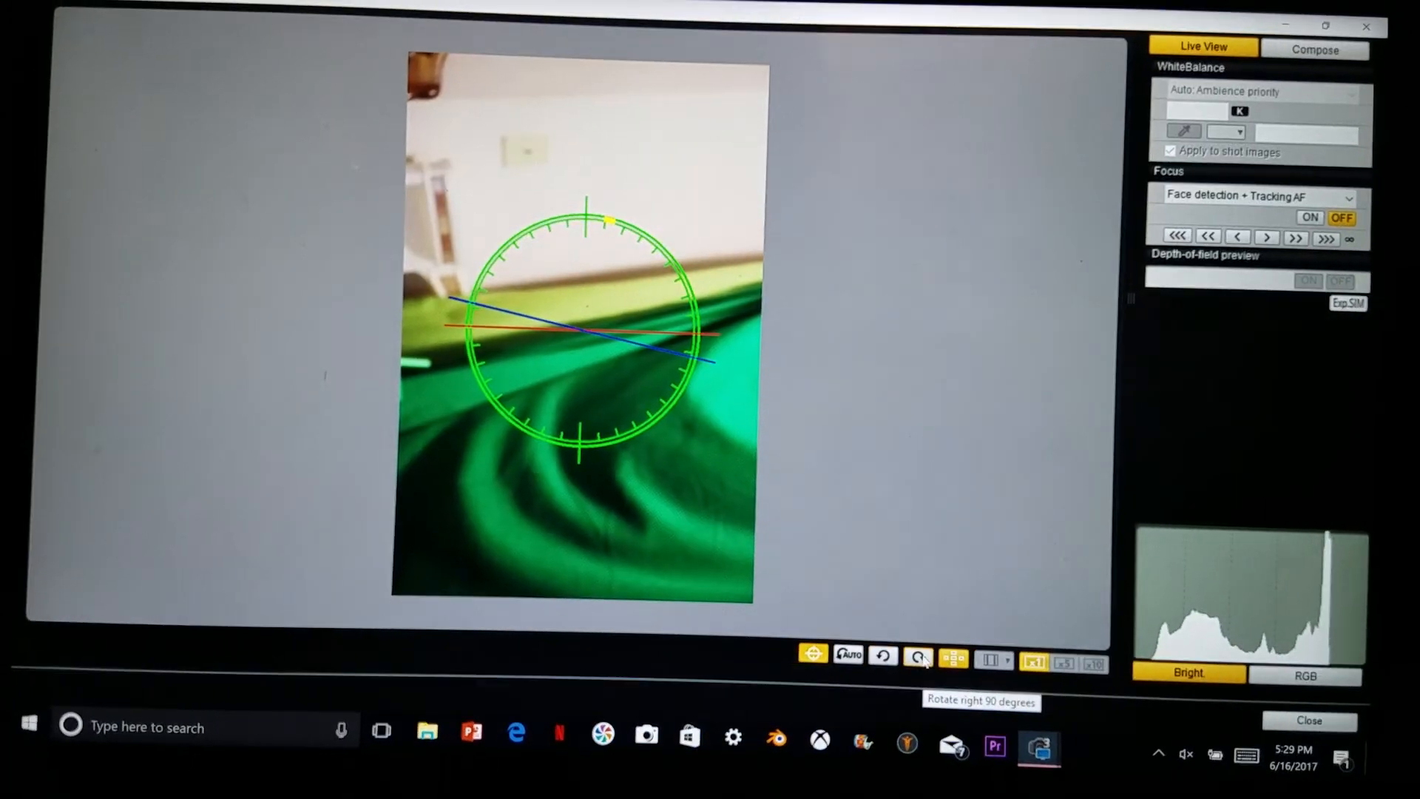
left_click(917, 656)
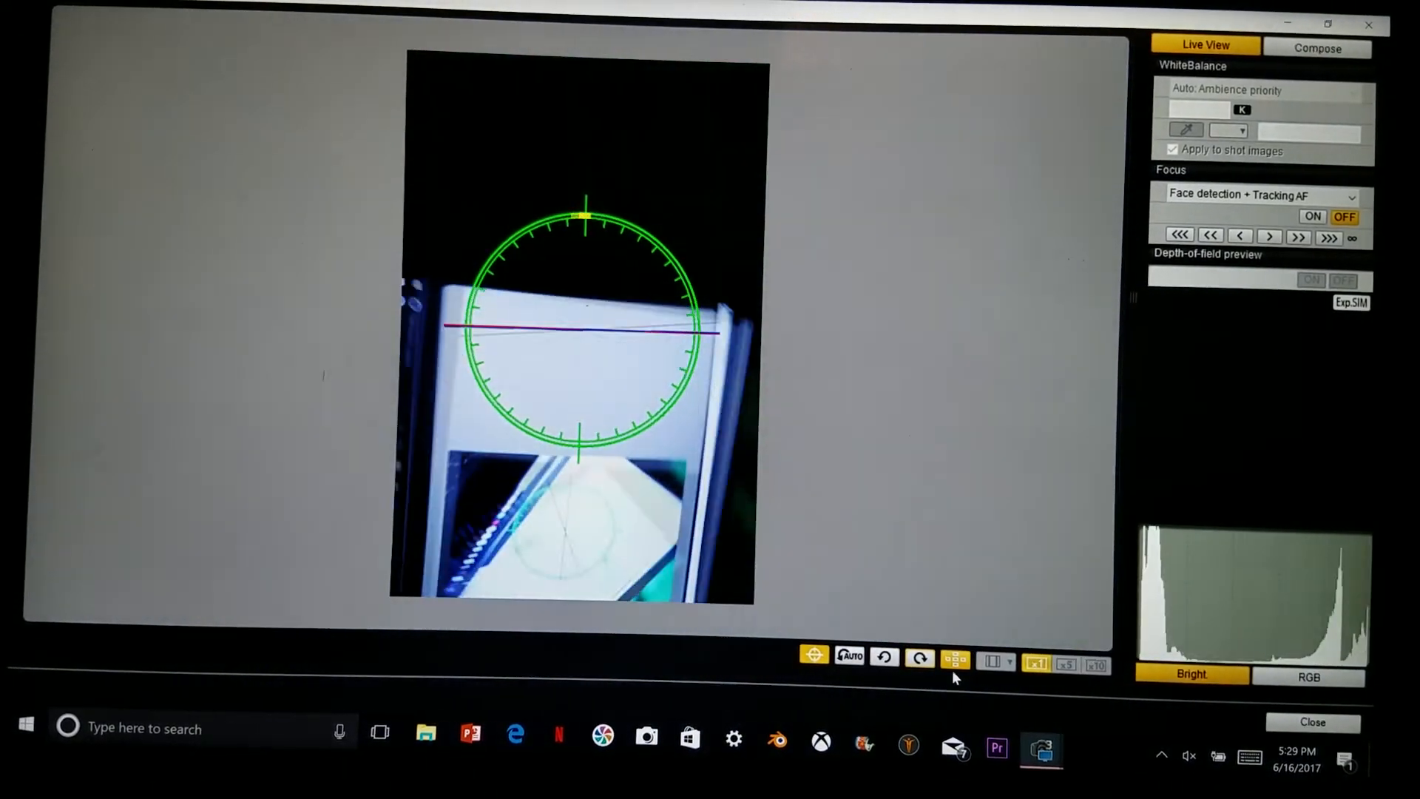
left_click(918, 659)
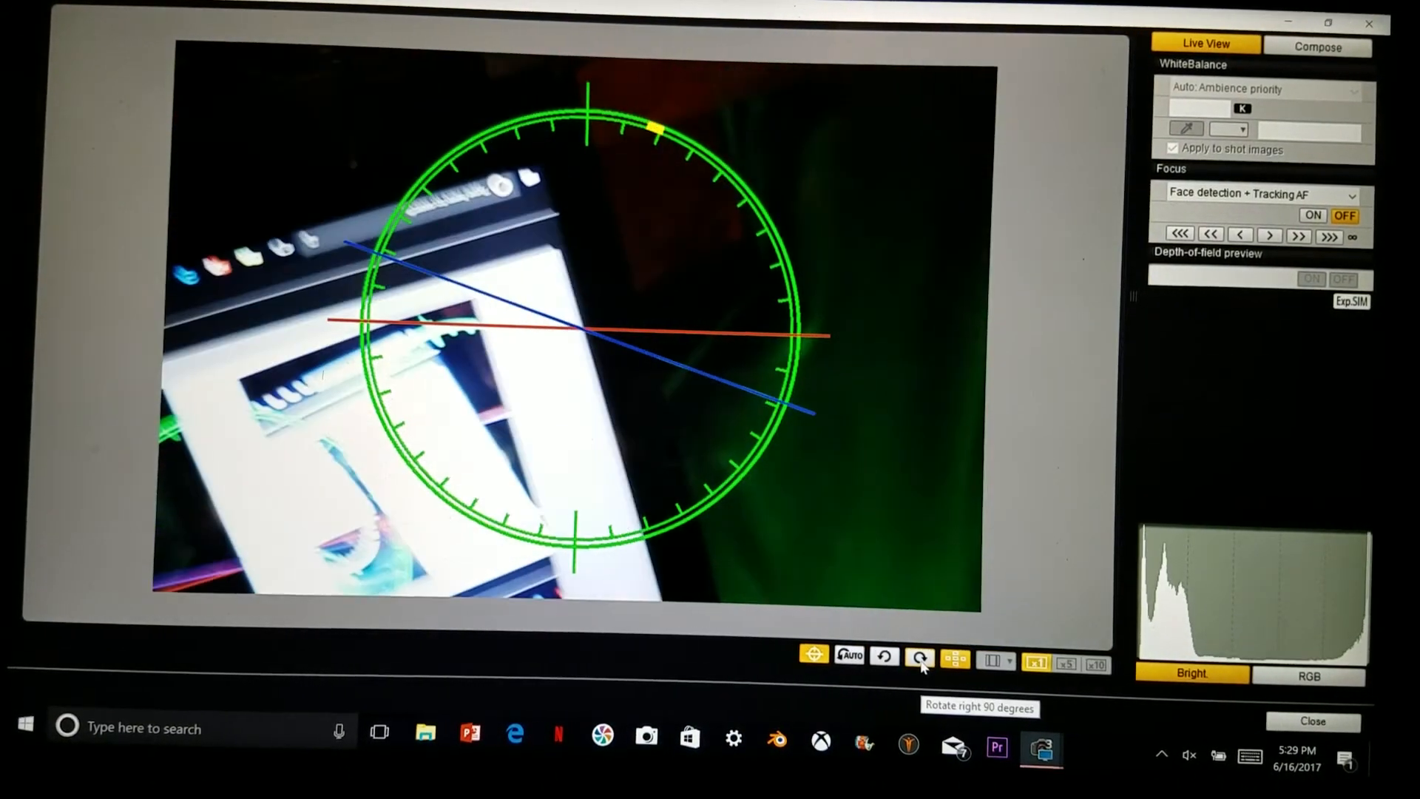
left_click(918, 660)
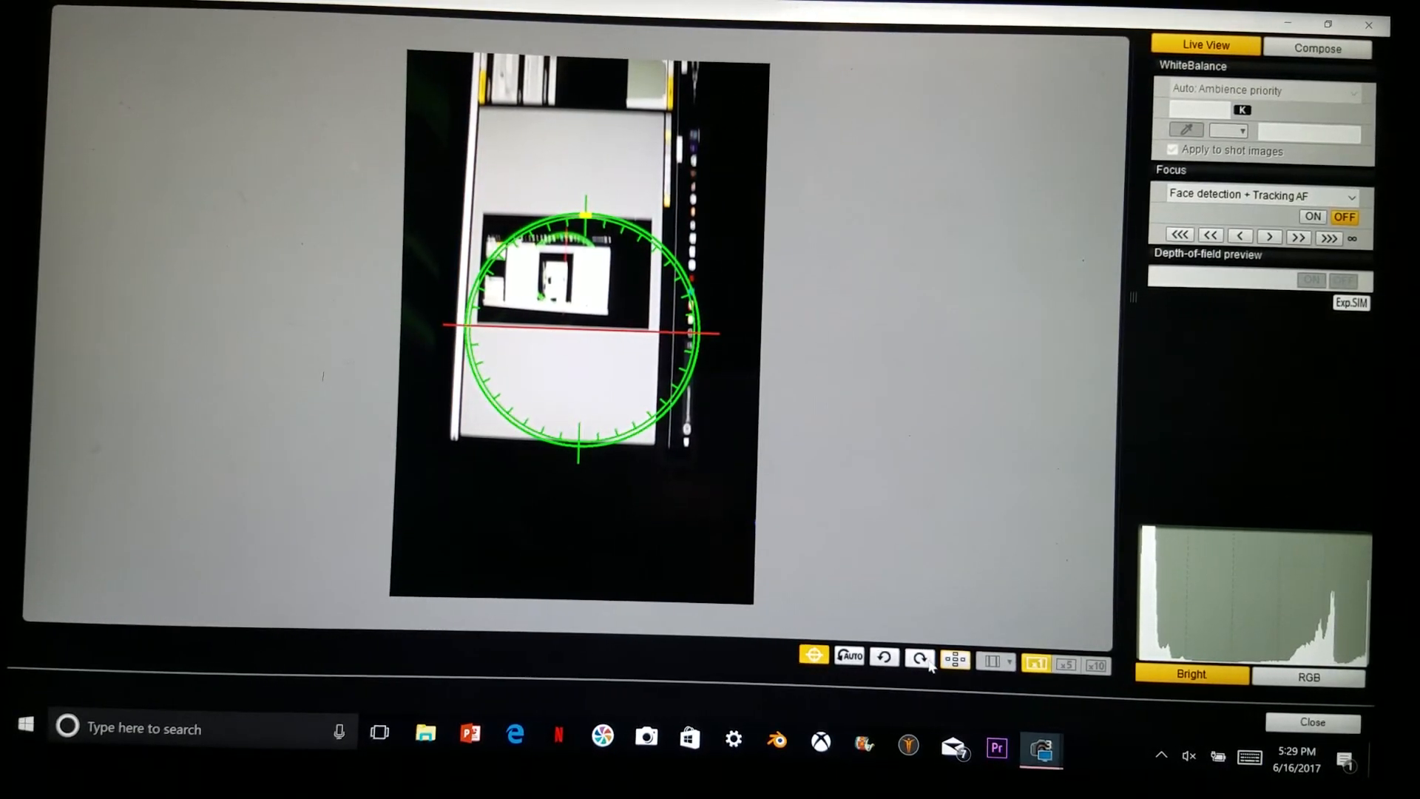
left_click(917, 657)
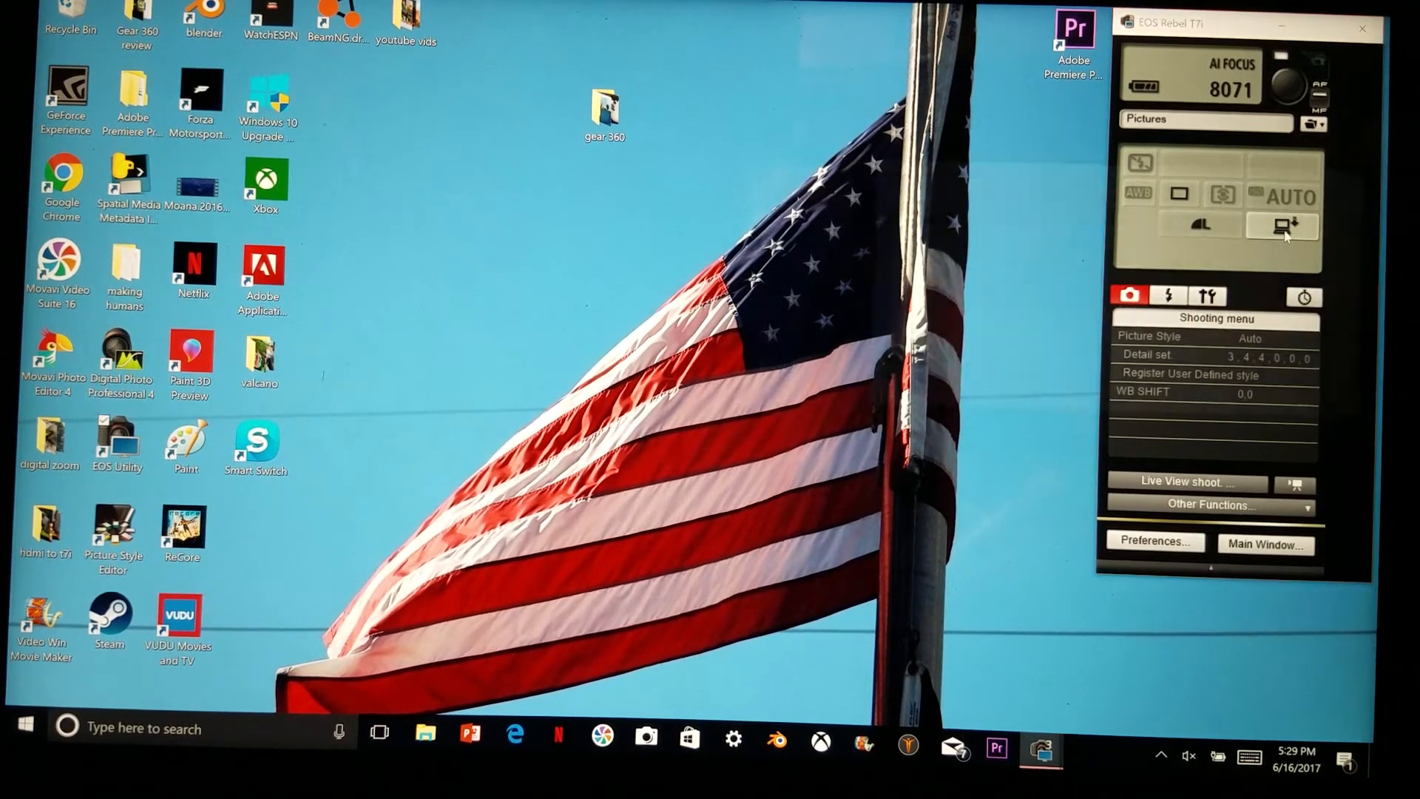
- Keep the image saving location as Computer only, then launch Digital Photo Professional 4 from the desktop
left_click(1283, 225)
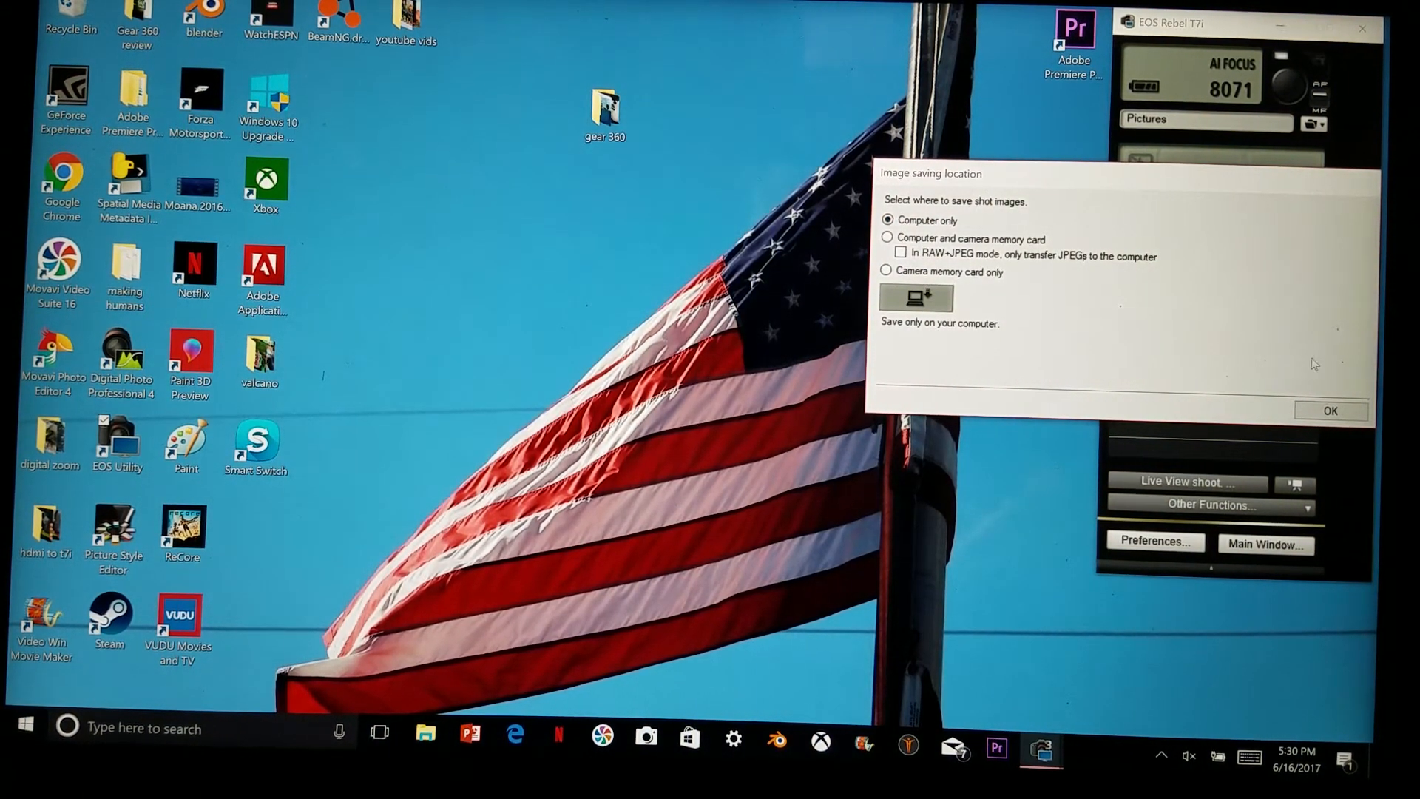
left_click(1329, 409)
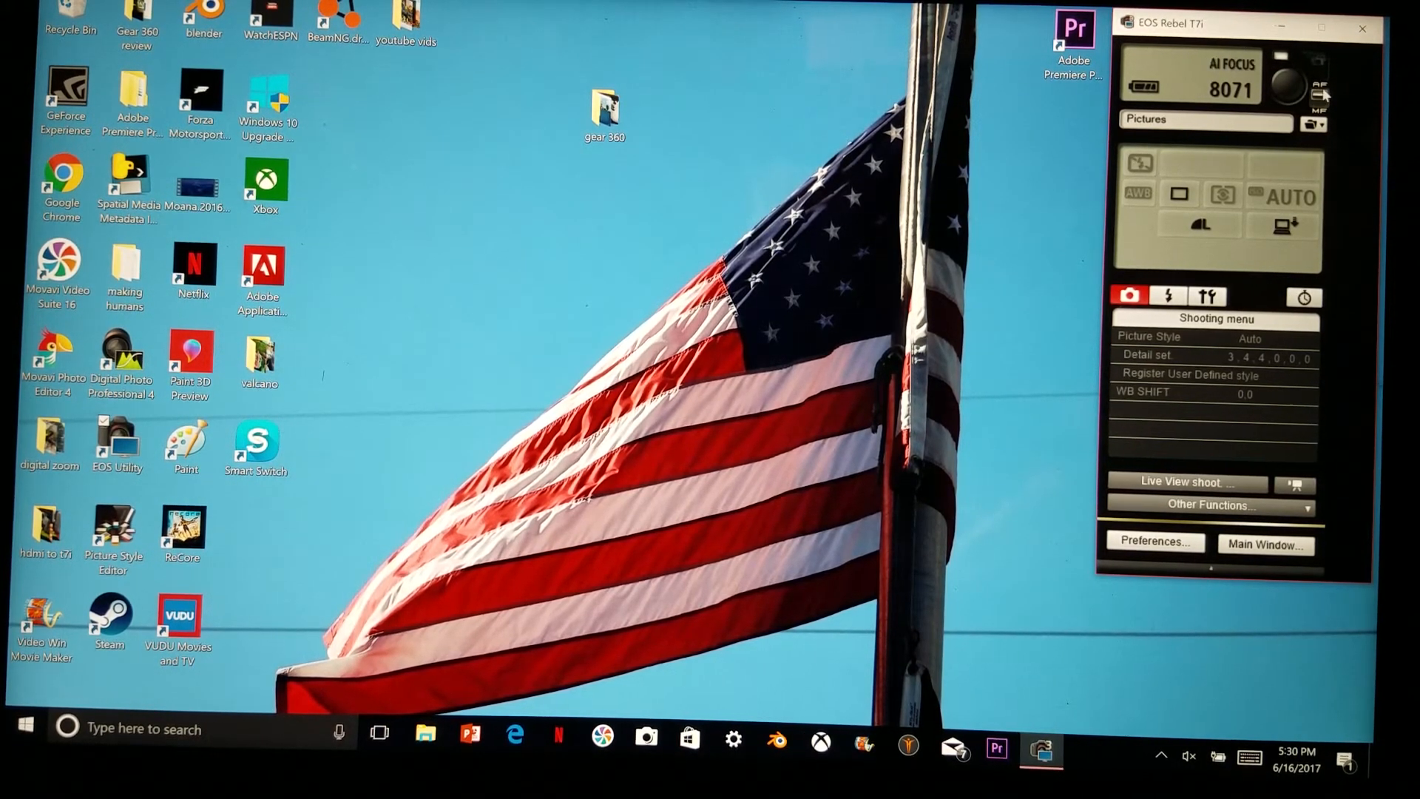
left_click(1320, 62)
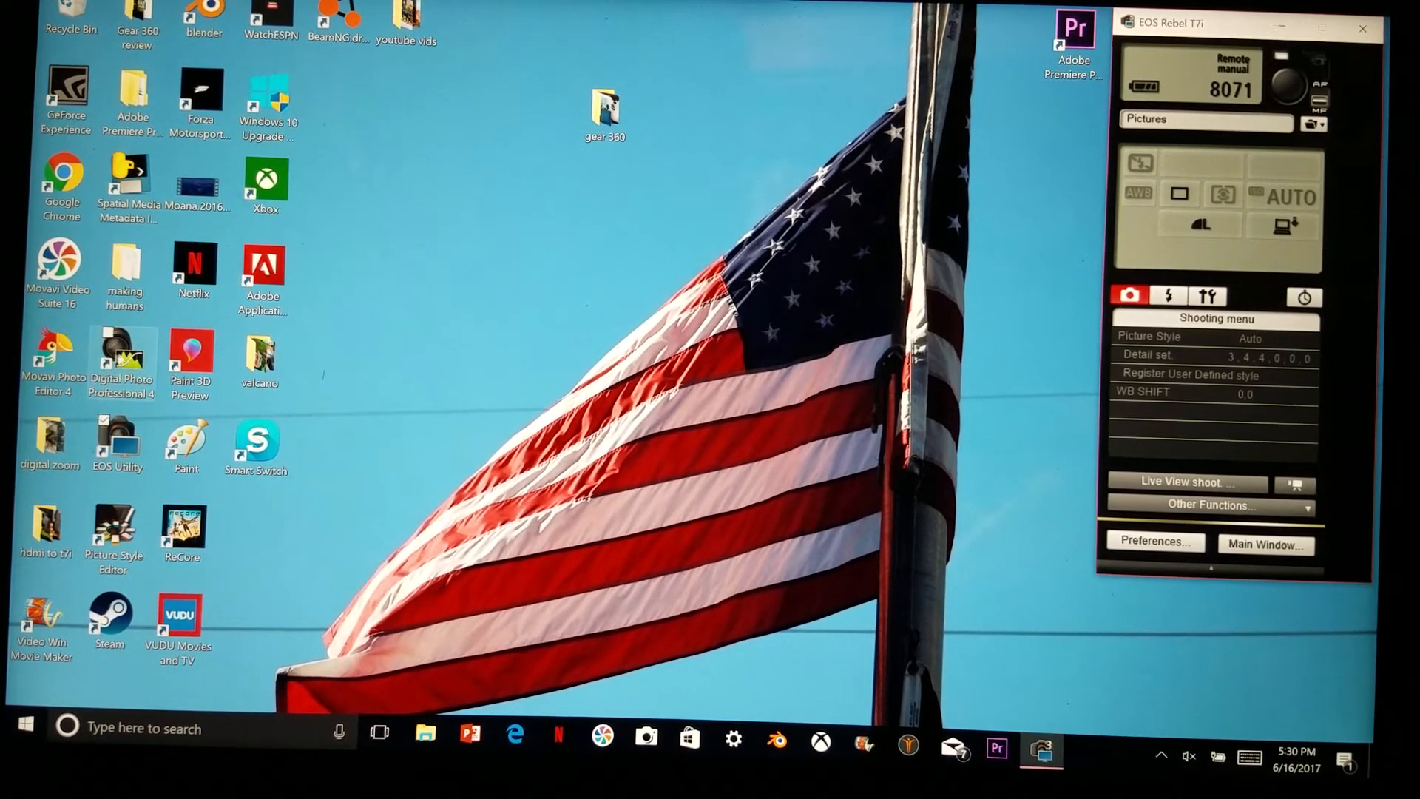
double_click(119, 353)
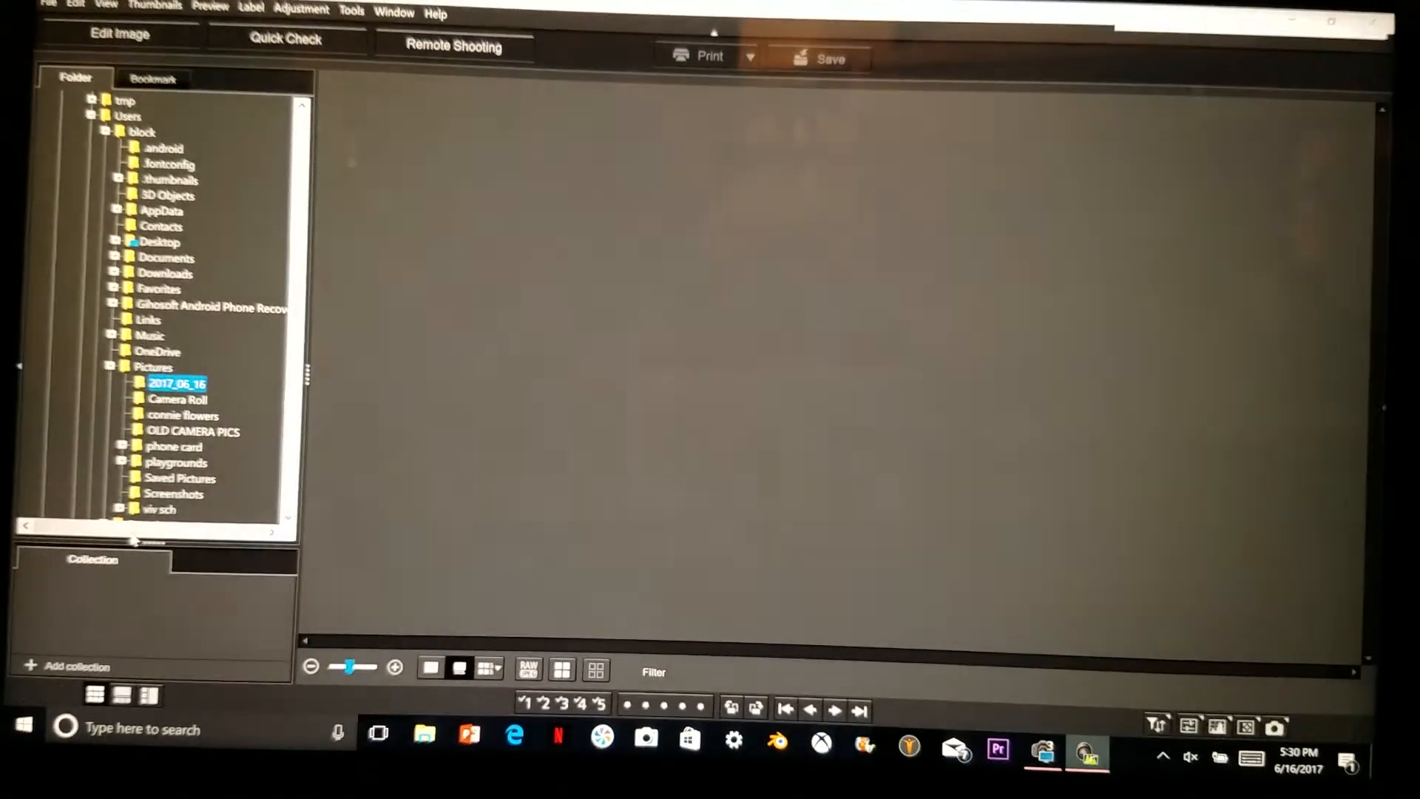
- Show the 2017_06_16 shots with shooting info and view the flag-wallpaper desktop shot full size
left_click(176, 382)
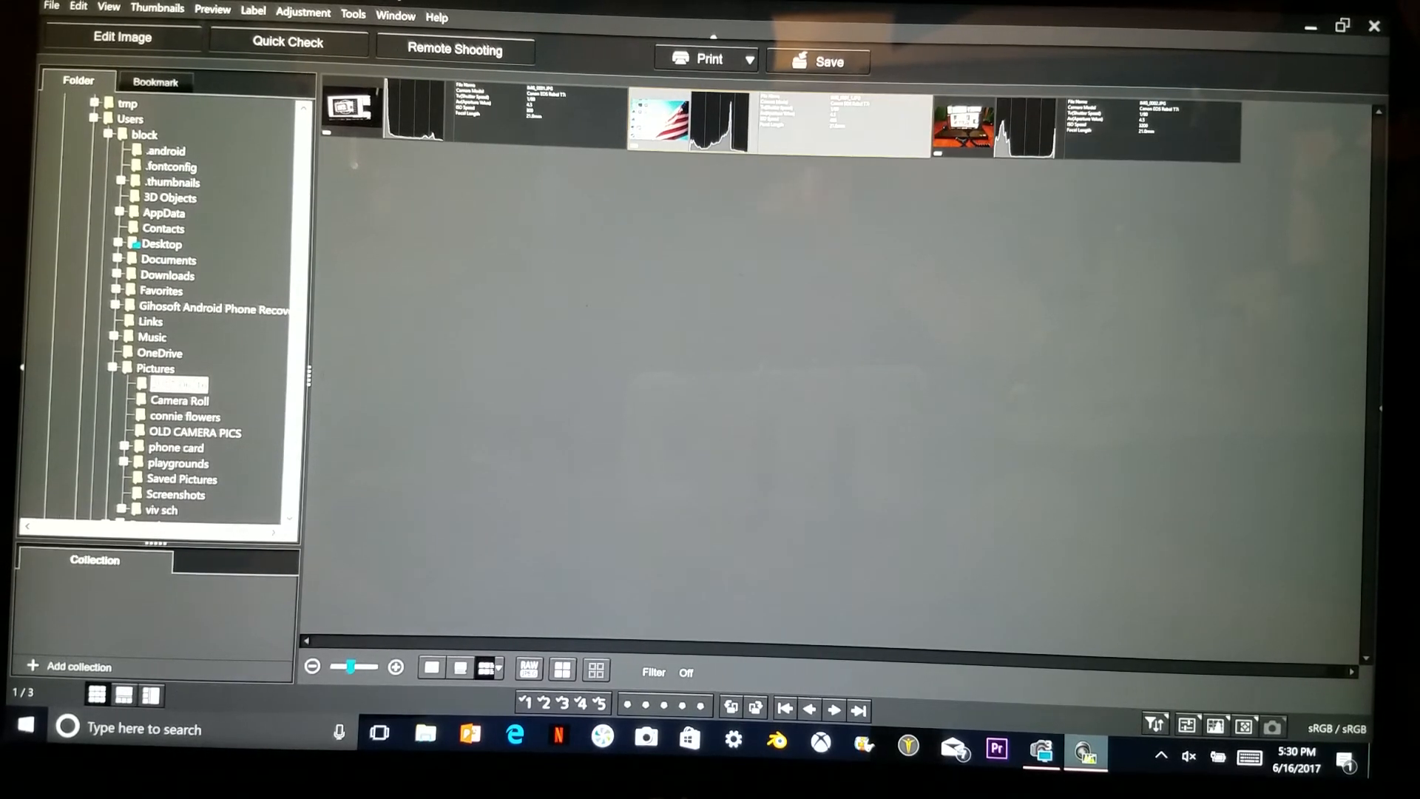
left_click(1309, 26)
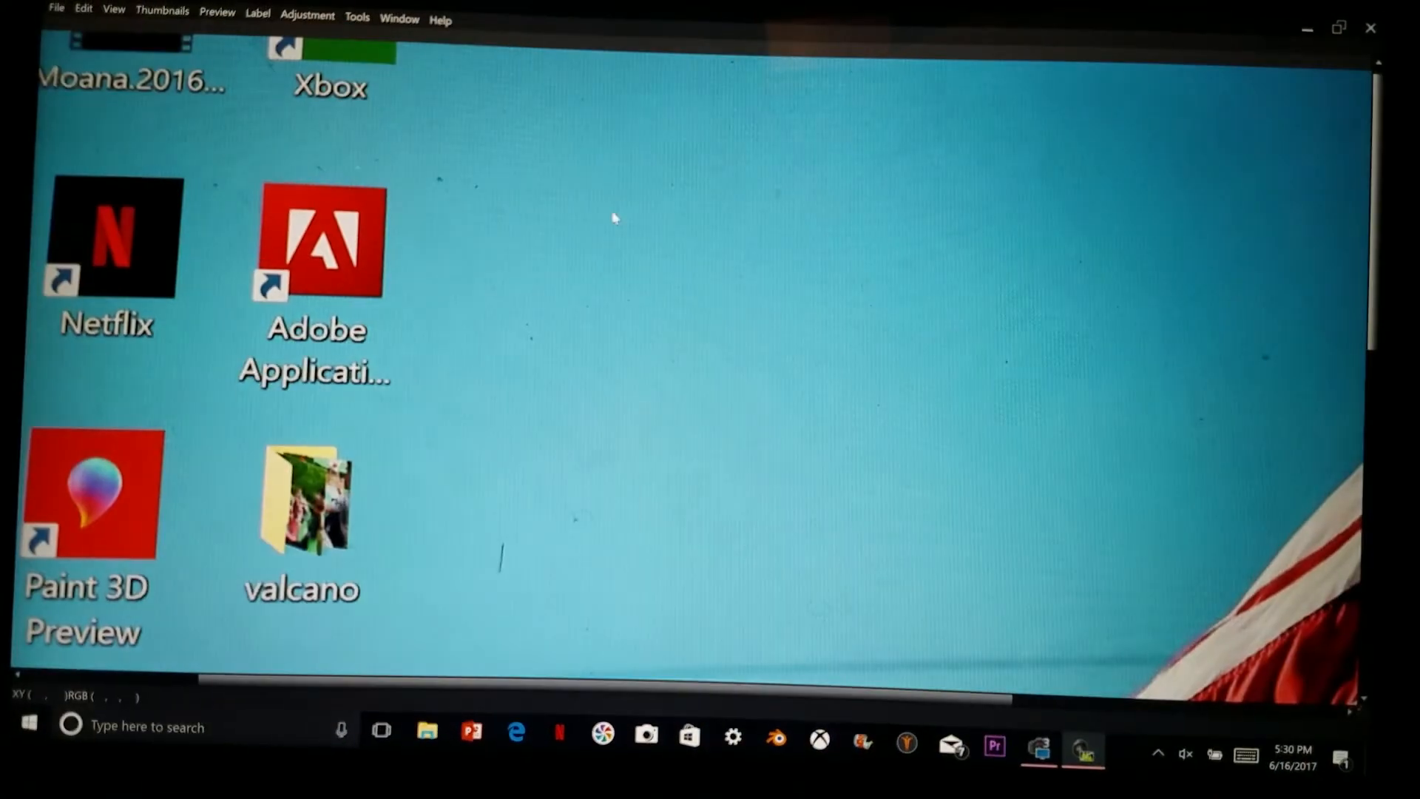